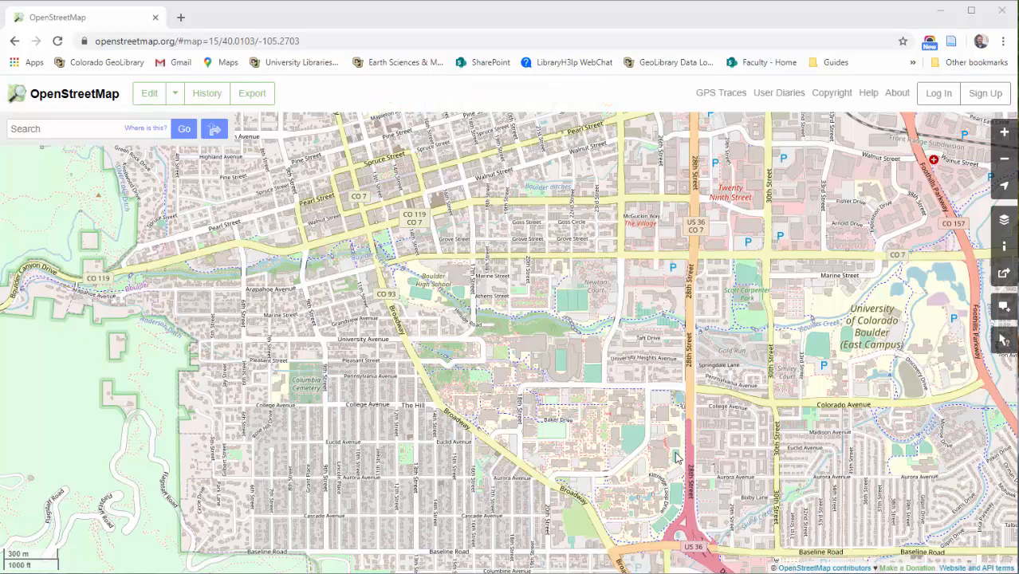
mouse_move(673, 450)
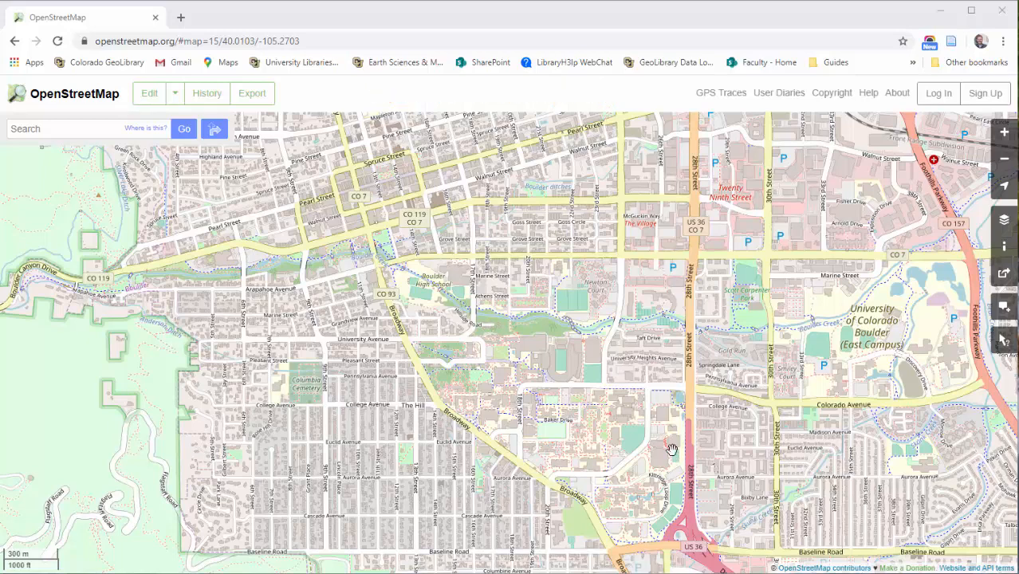
mouse_move(247, 179)
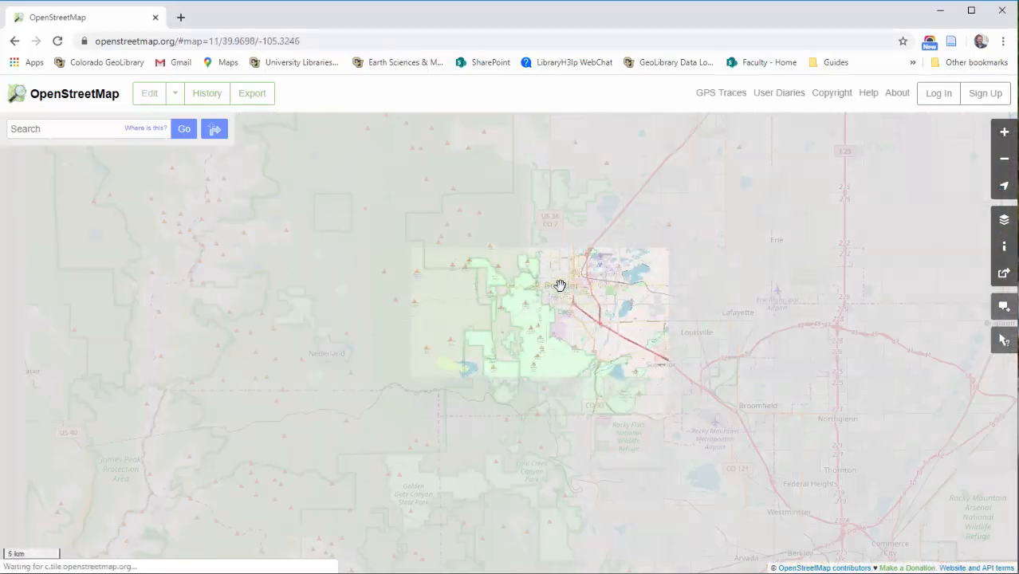
Zoom the OpenStreetMap view out from Boulder before homing in on the CU main campus.
scroll("down", 3)
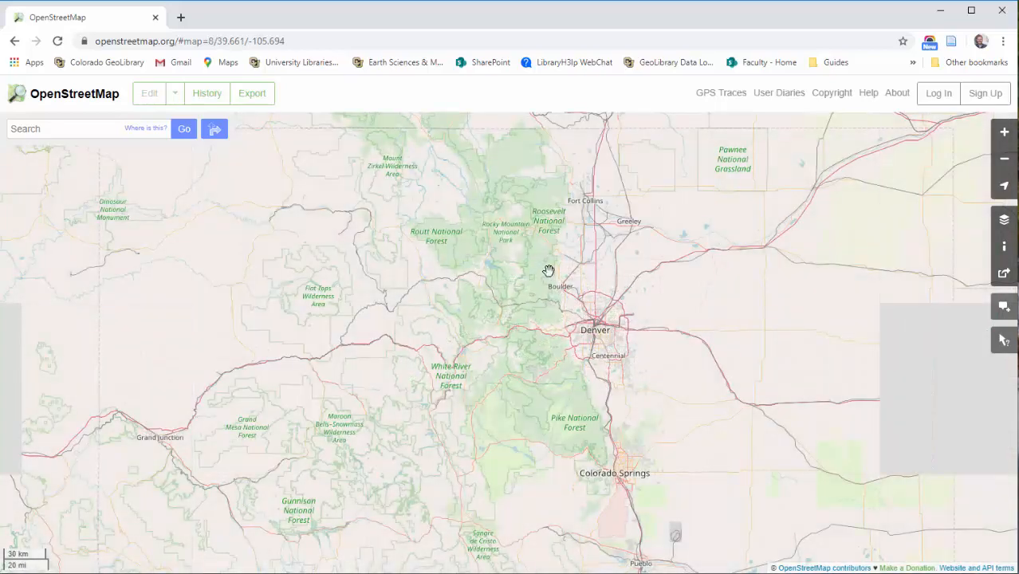
scroll("down", 3)
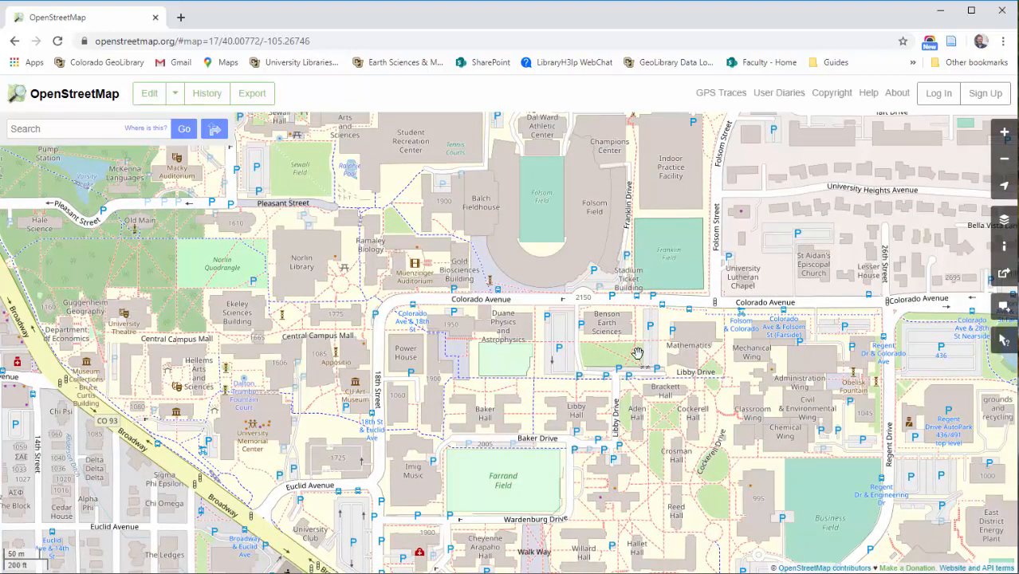
mouse_move(641, 330)
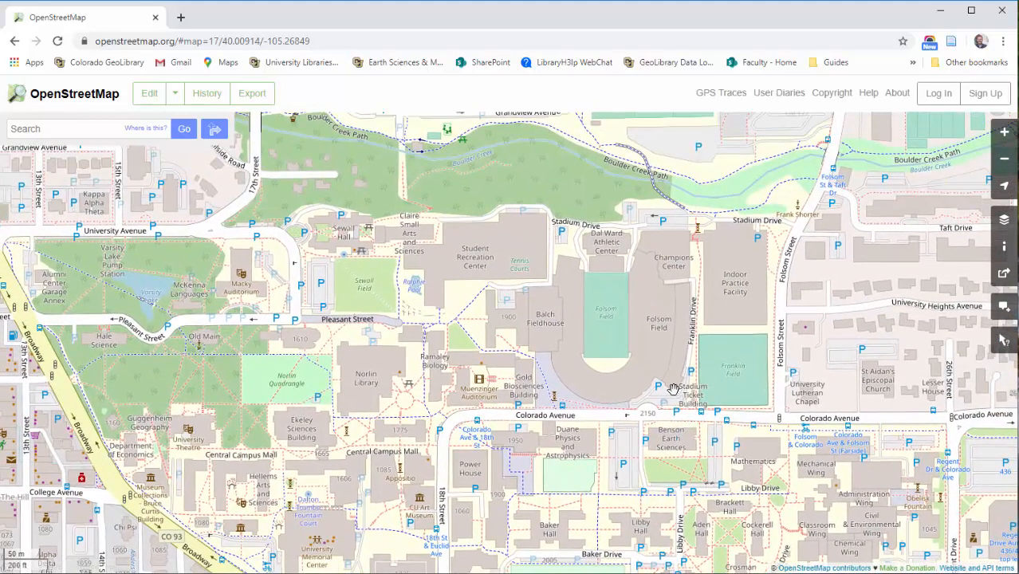
mouse_move(174, 99)
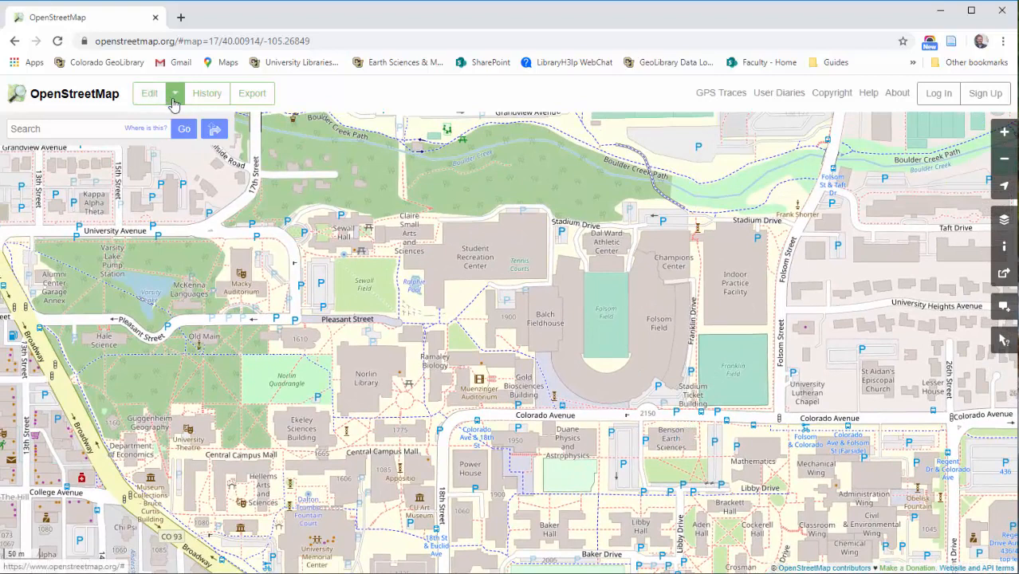
Start an Export and pan so the bounding box frames the whole campus.
left_click(252, 93)
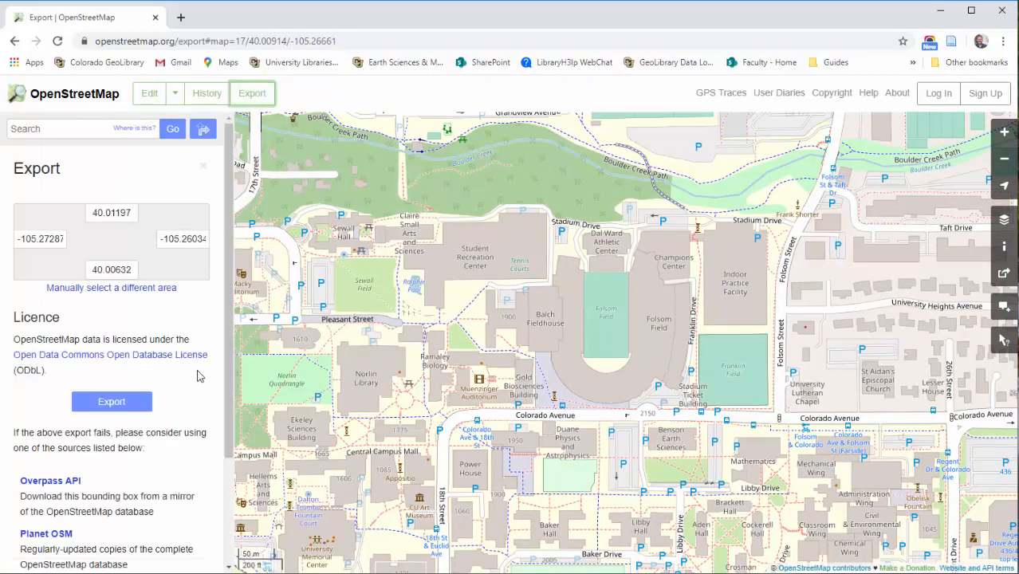
mouse_move(196, 396)
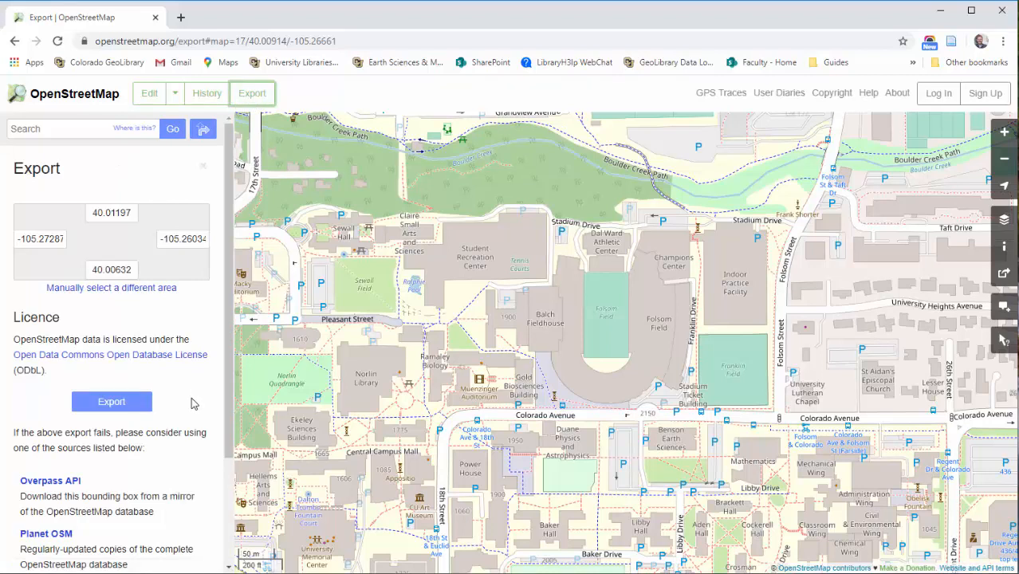
mouse_move(183, 396)
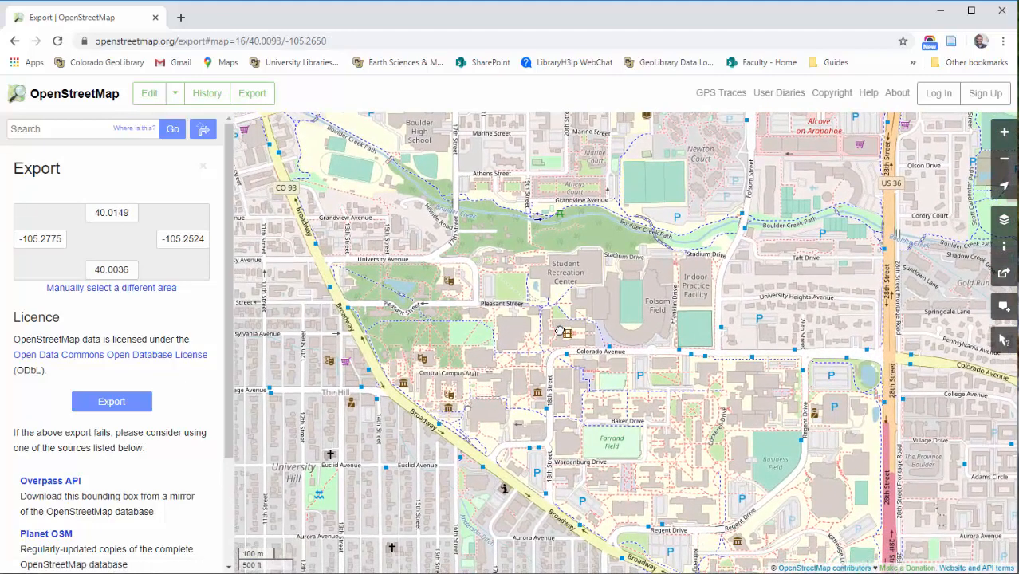
left_click_drag(558, 335, 571, 322)
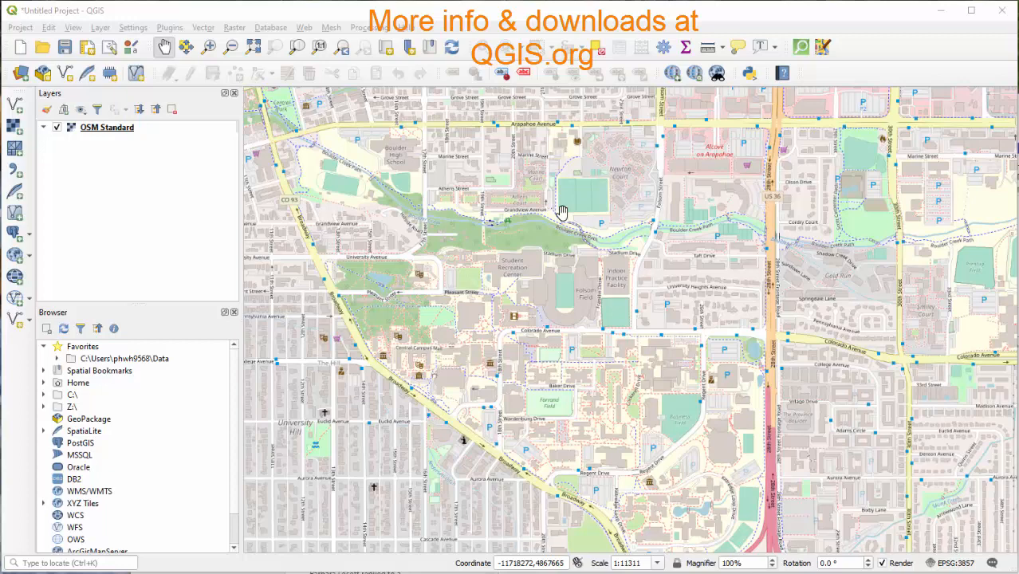
mouse_move(449, 249)
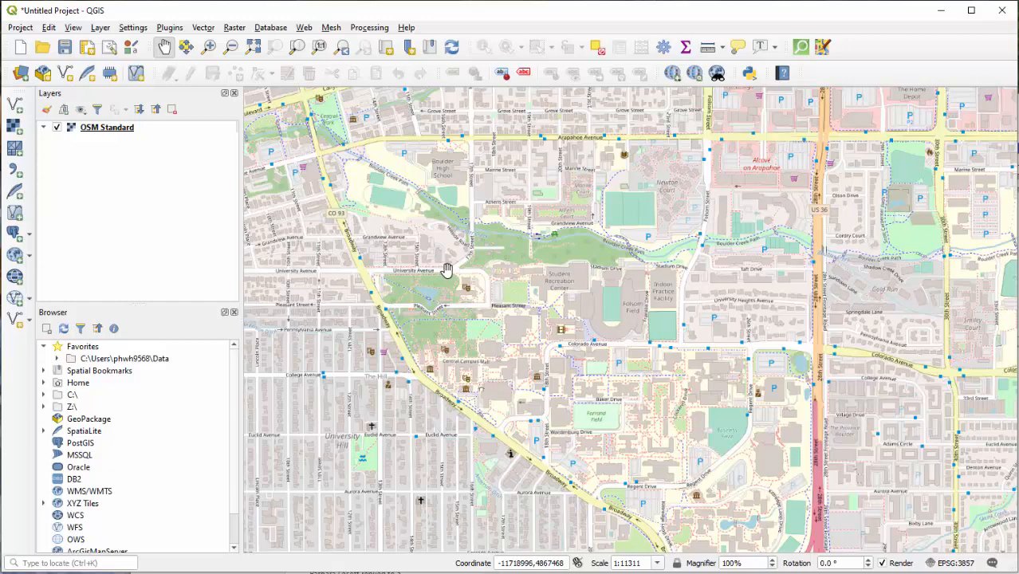
mouse_move(446, 271)
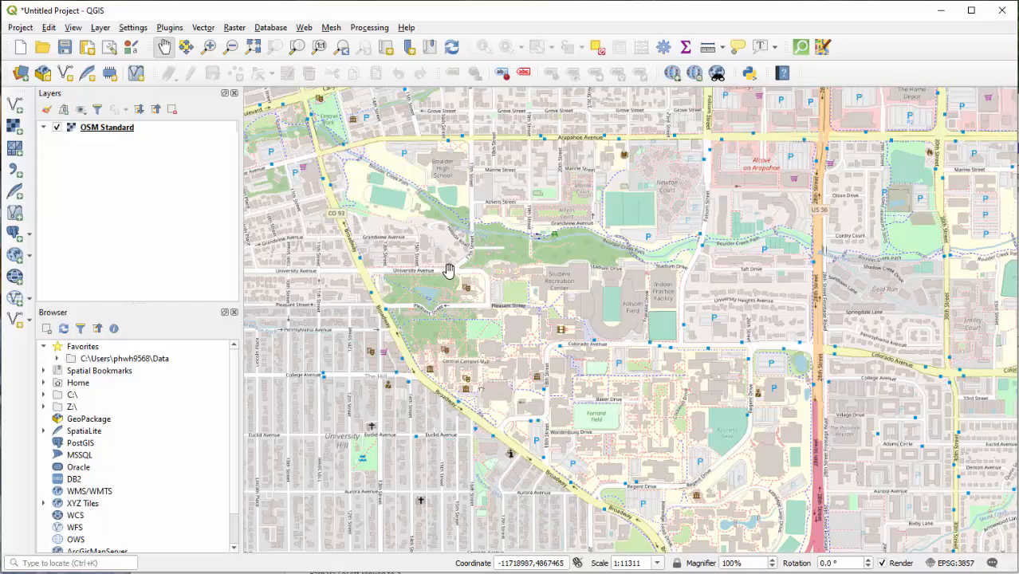
left_click_drag(449, 269, 689, 316)
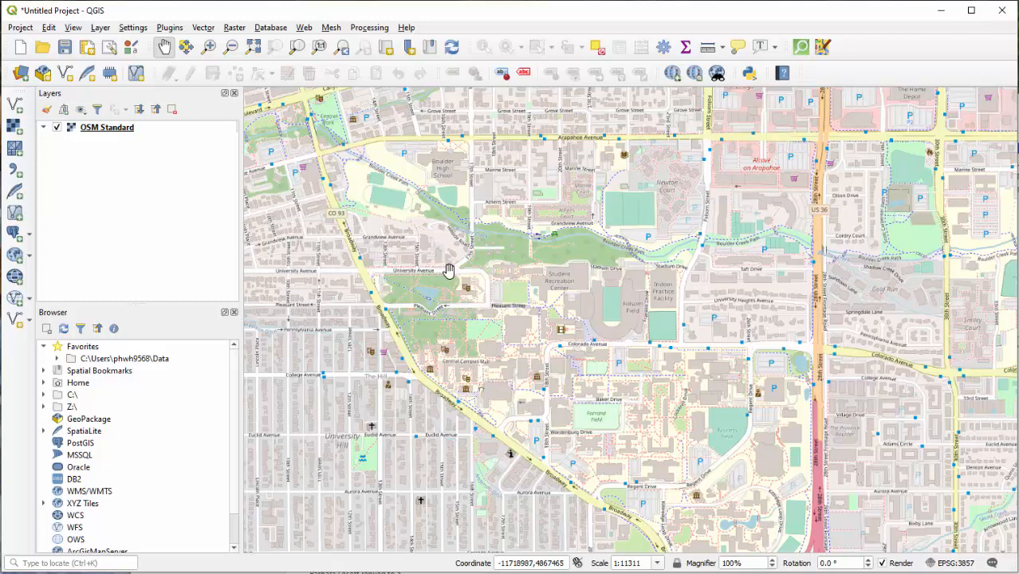
left_click_drag(450, 269, 598, 303)
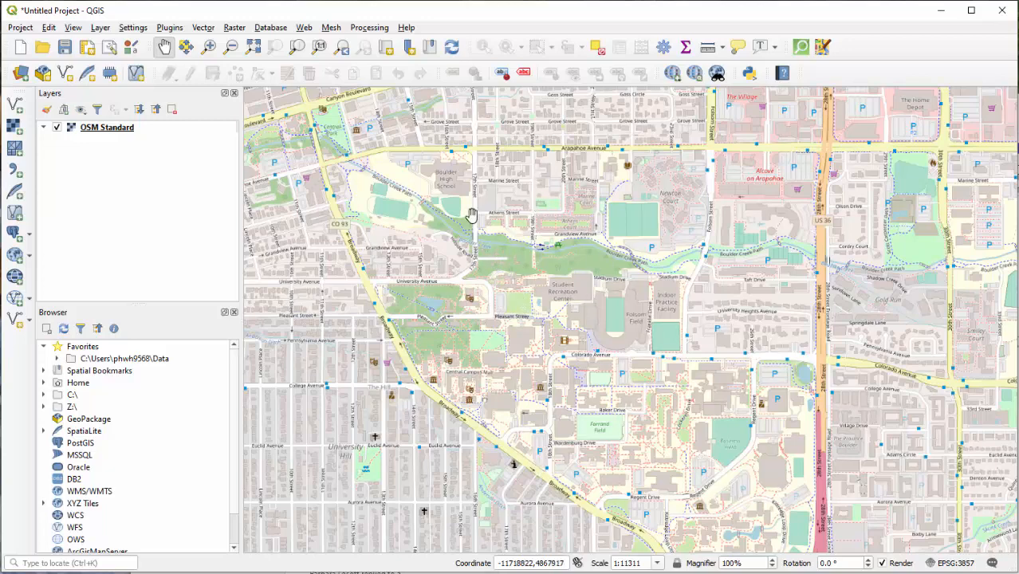
mouse_move(593, 392)
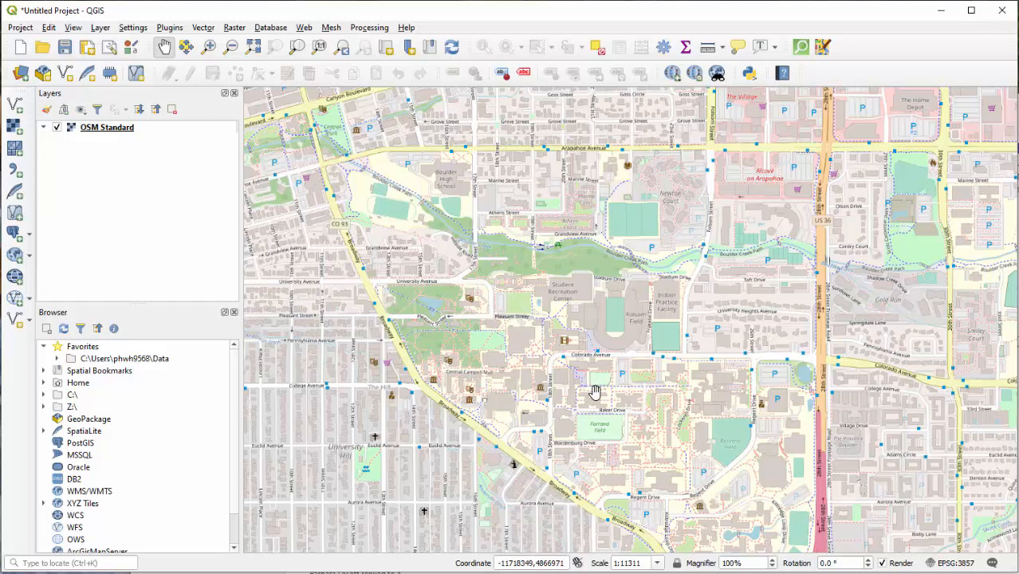
mouse_move(584, 380)
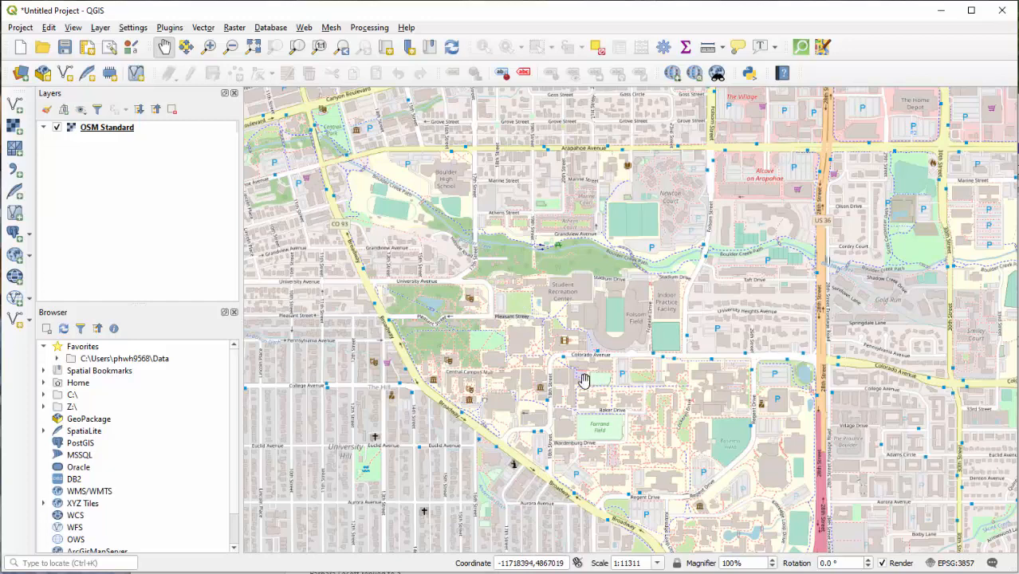
mouse_move(526, 330)
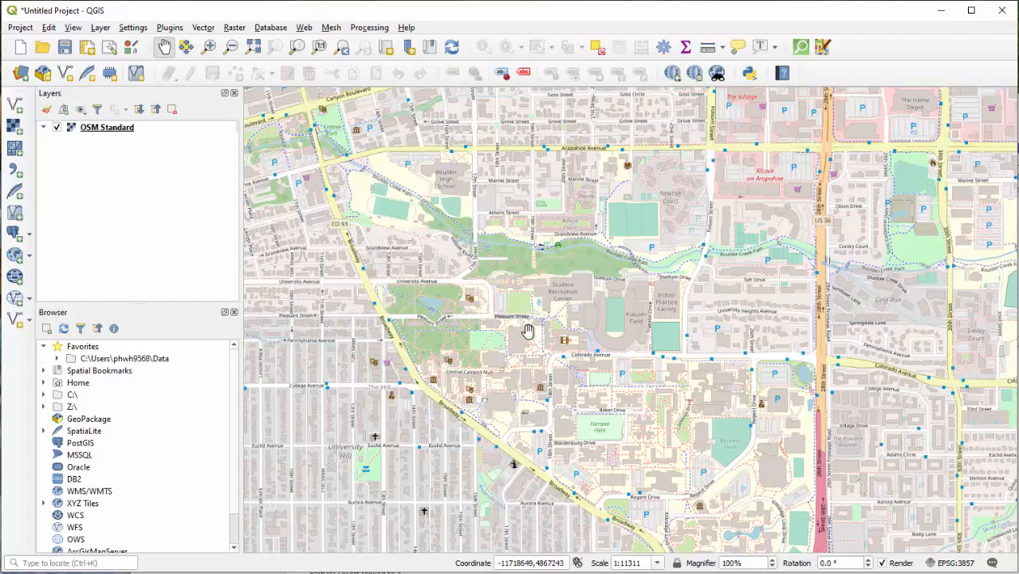
mouse_move(493, 329)
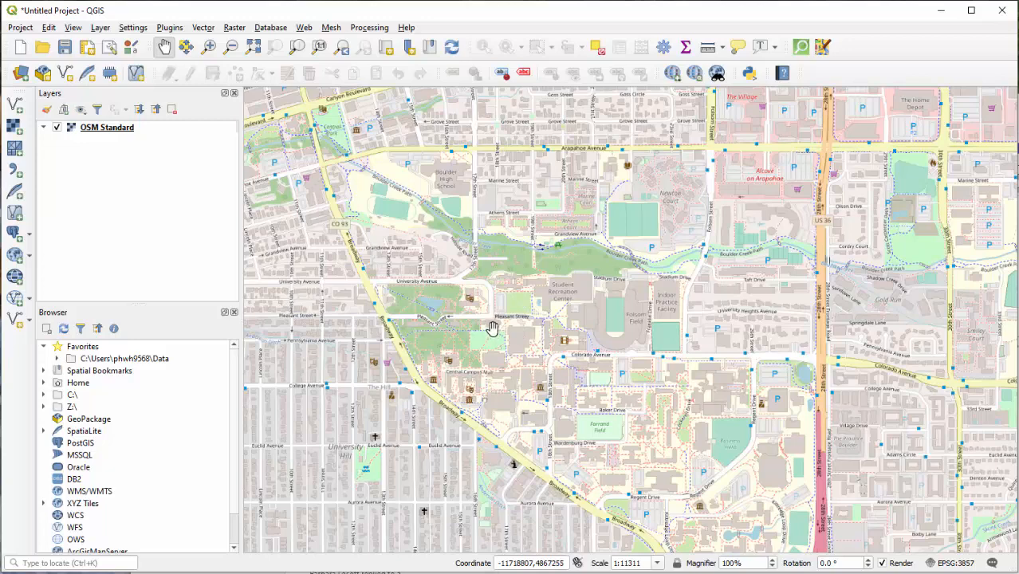
mouse_move(450, 175)
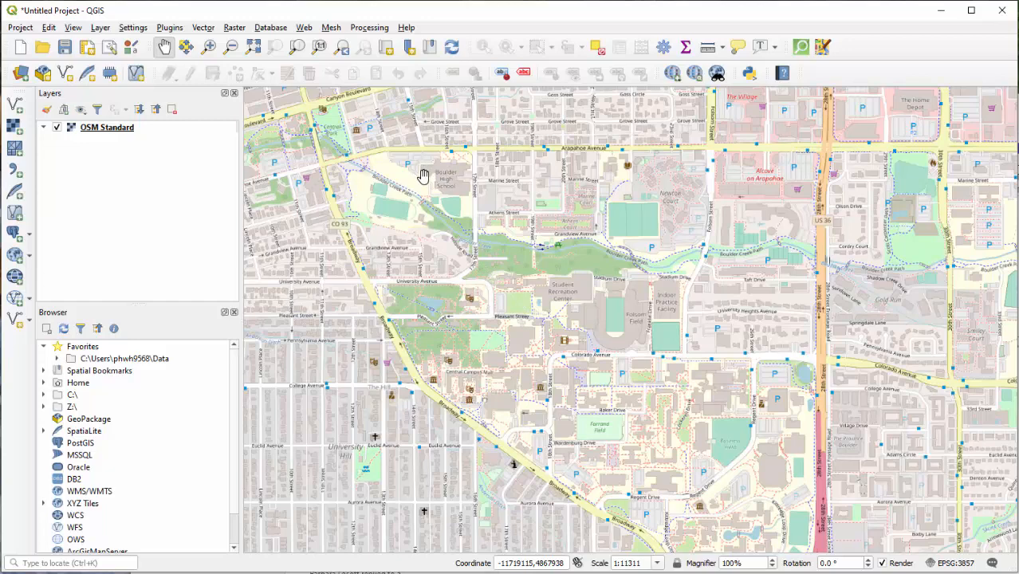
mouse_move(417, 188)
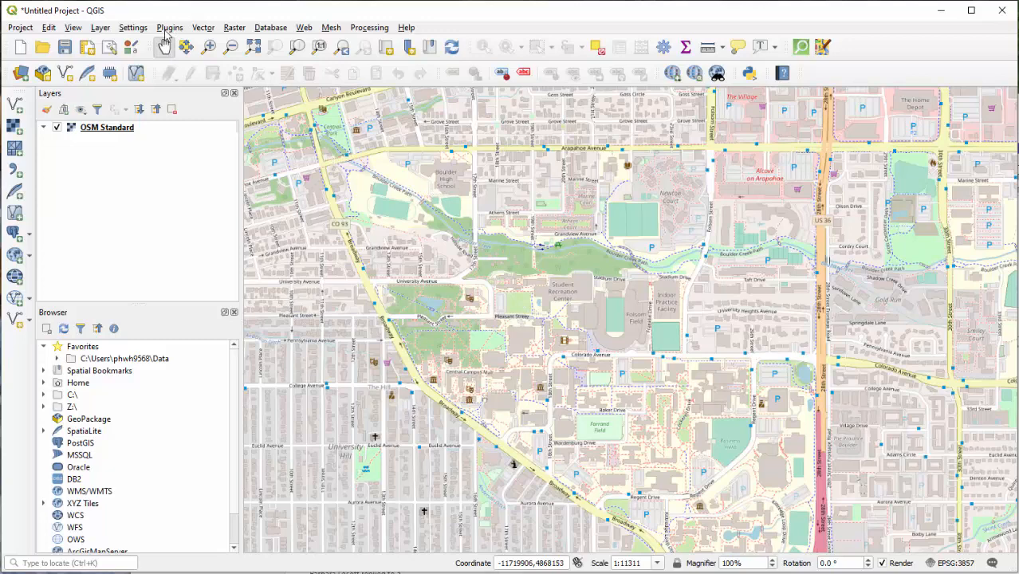
Search the plugin manager for 'QUICKosm' and install the QuickOSM plugin.
left_click(234, 27)
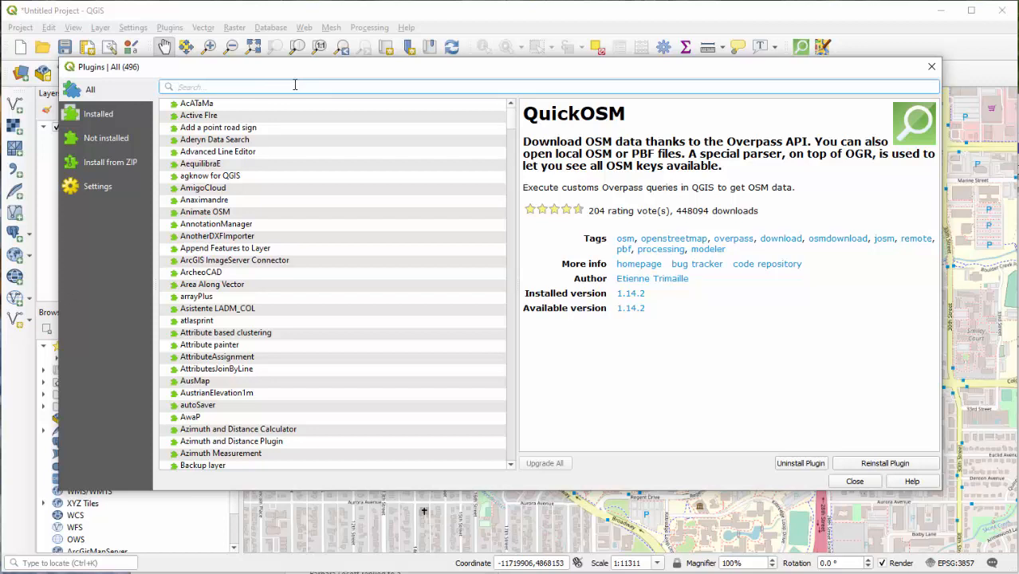
type("QUICKosm")
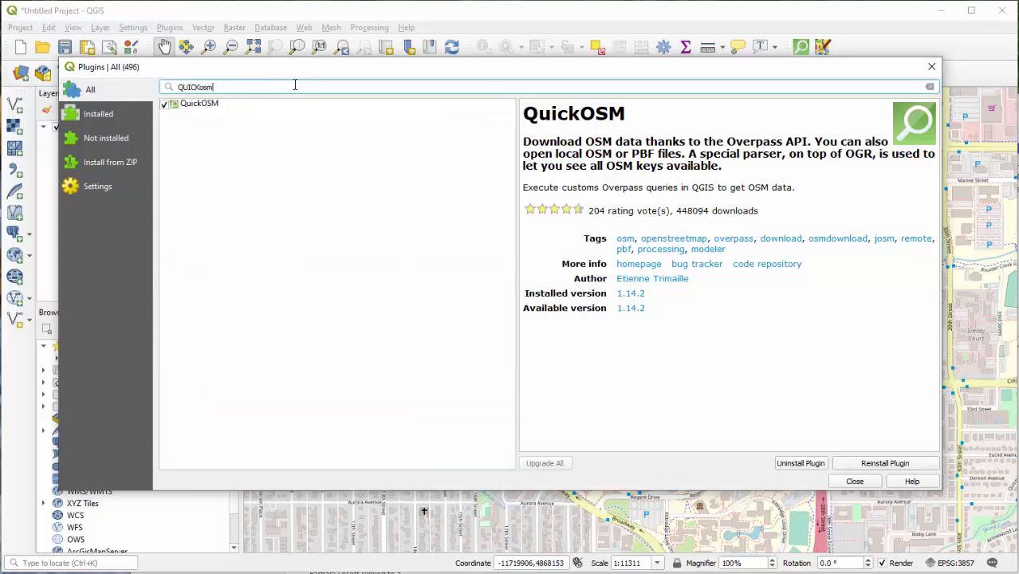
left_click(199, 102)
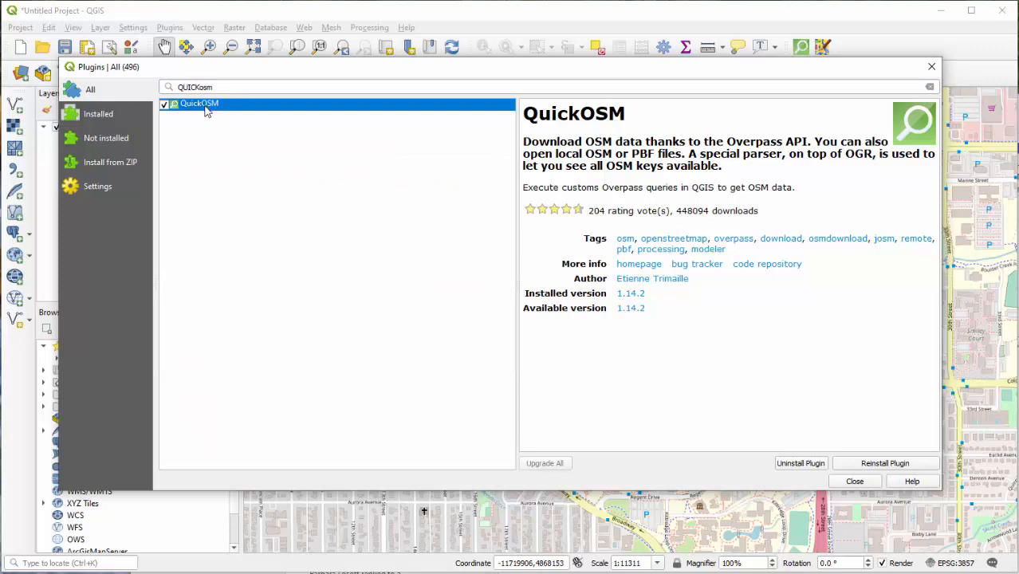
mouse_move(217, 108)
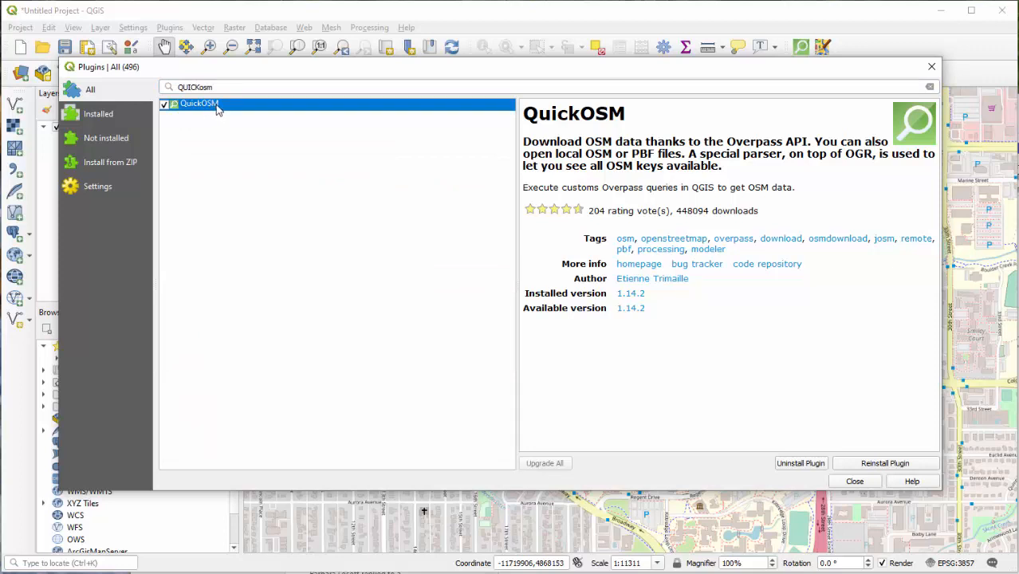
mouse_move(224, 111)
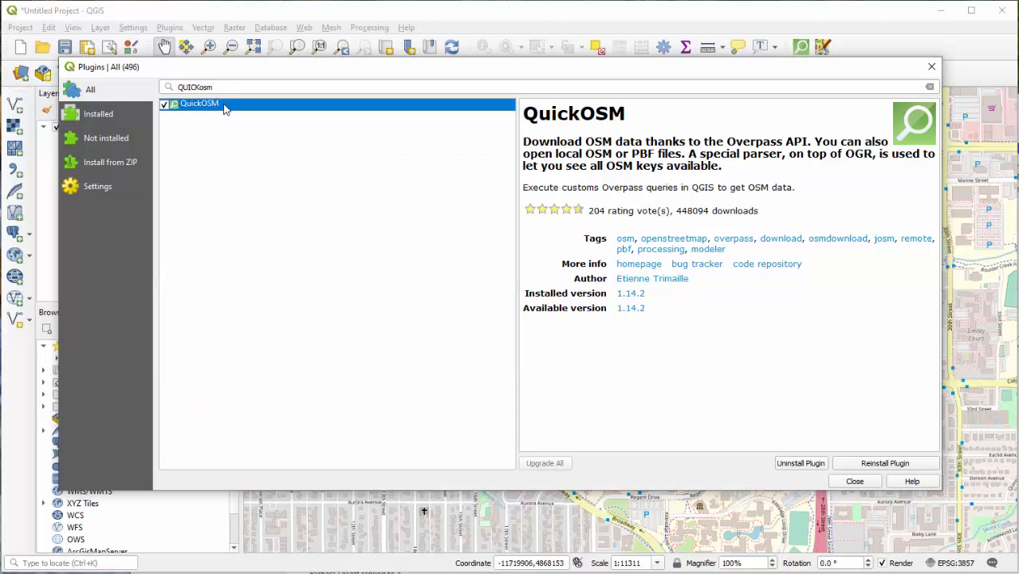
mouse_move(379, 233)
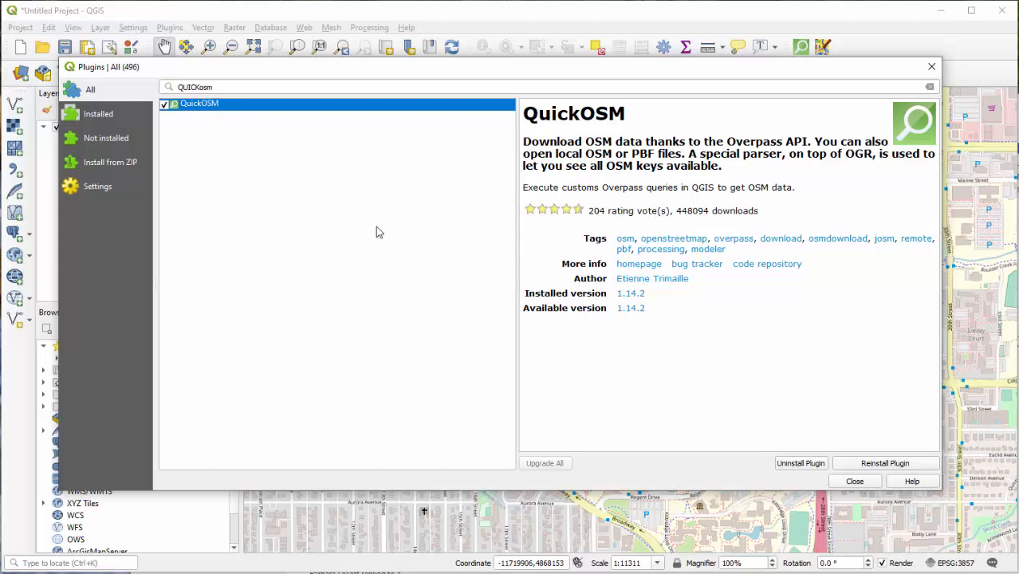
mouse_move(890, 472)
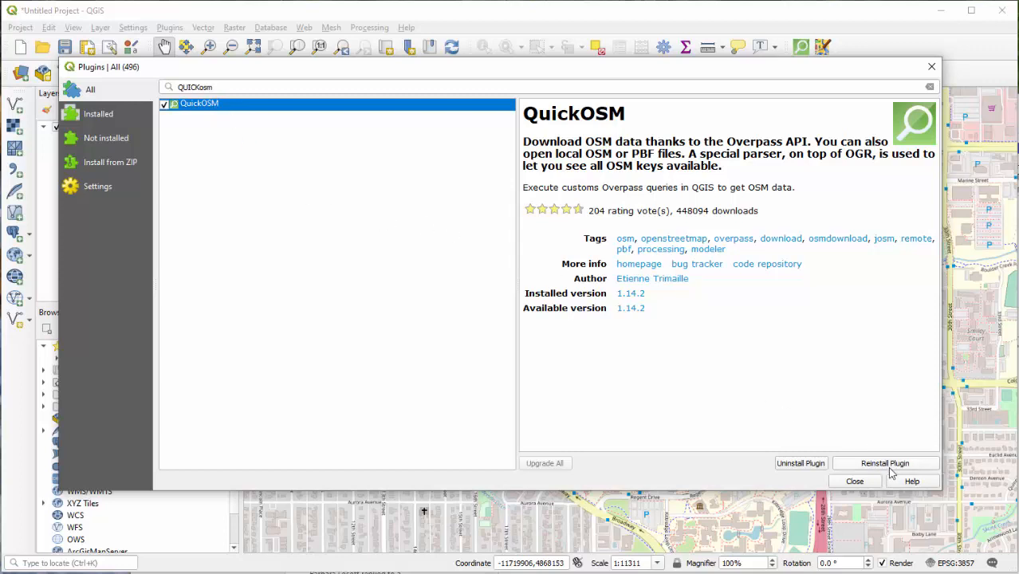
mouse_move(885, 462)
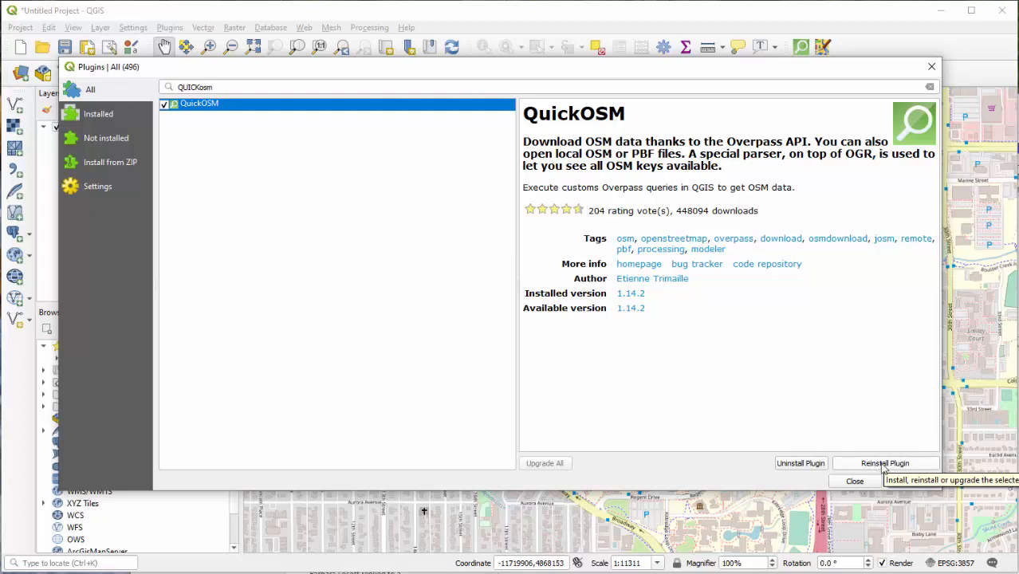
mouse_move(857, 491)
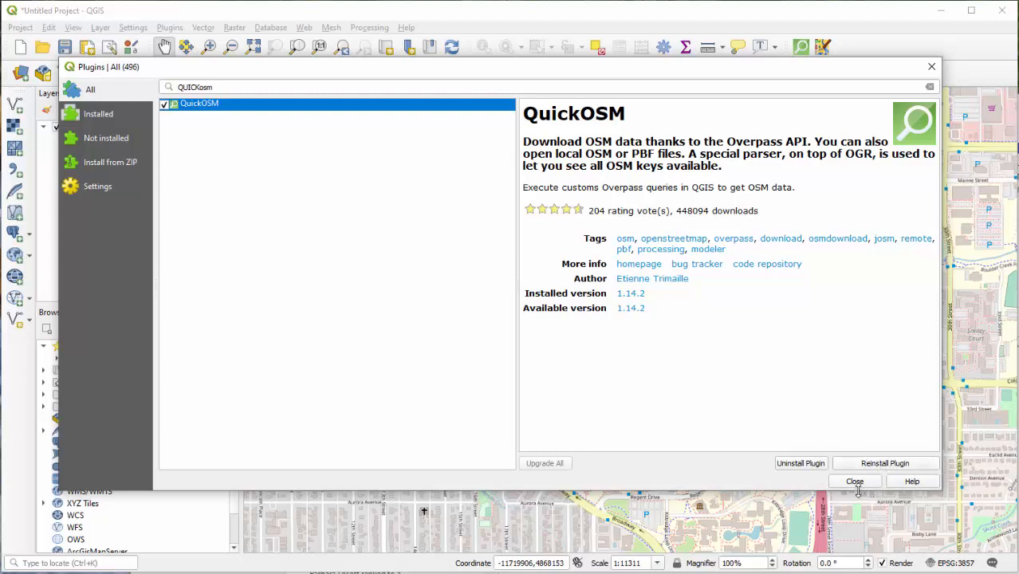
Close the plugin manager and launch QuickOSM from the Vector menu.
left_click(854, 481)
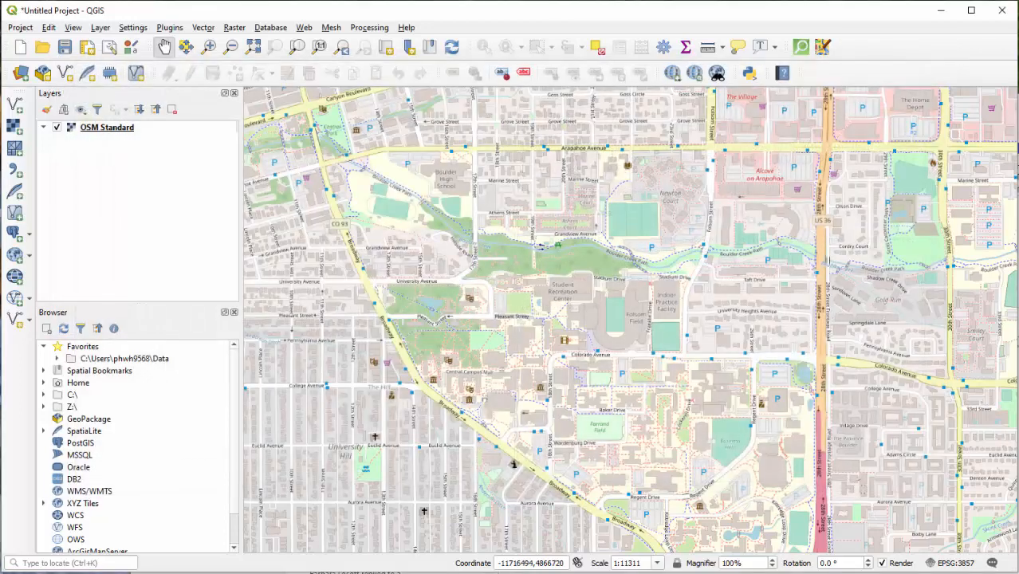
mouse_move(479, 254)
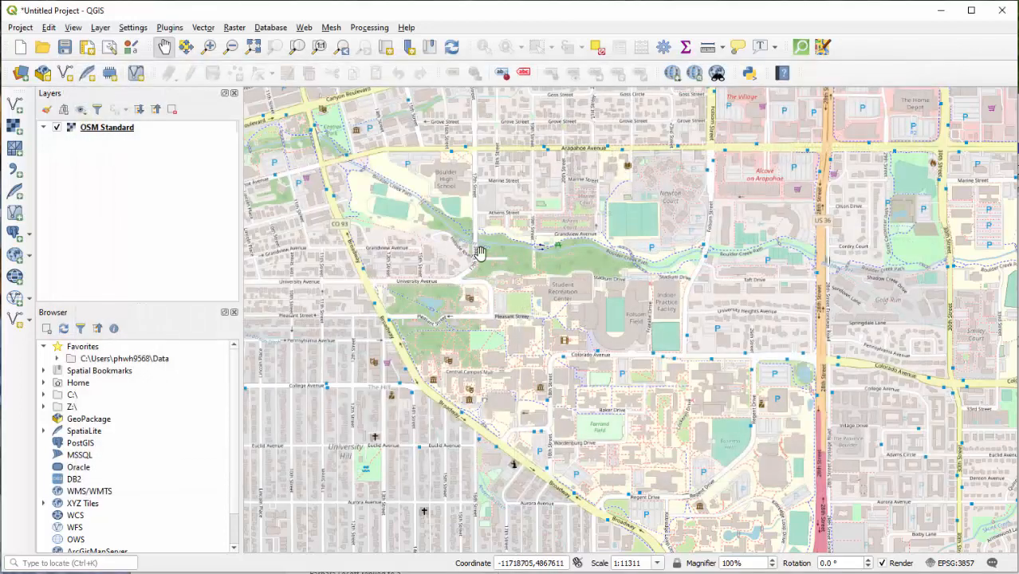
mouse_move(206, 43)
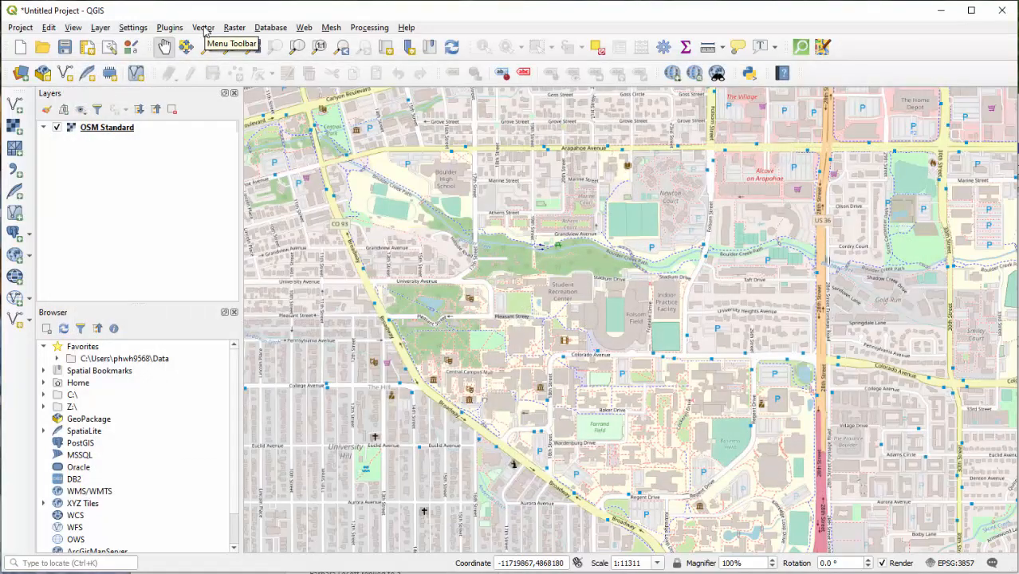
left_click(204, 27)
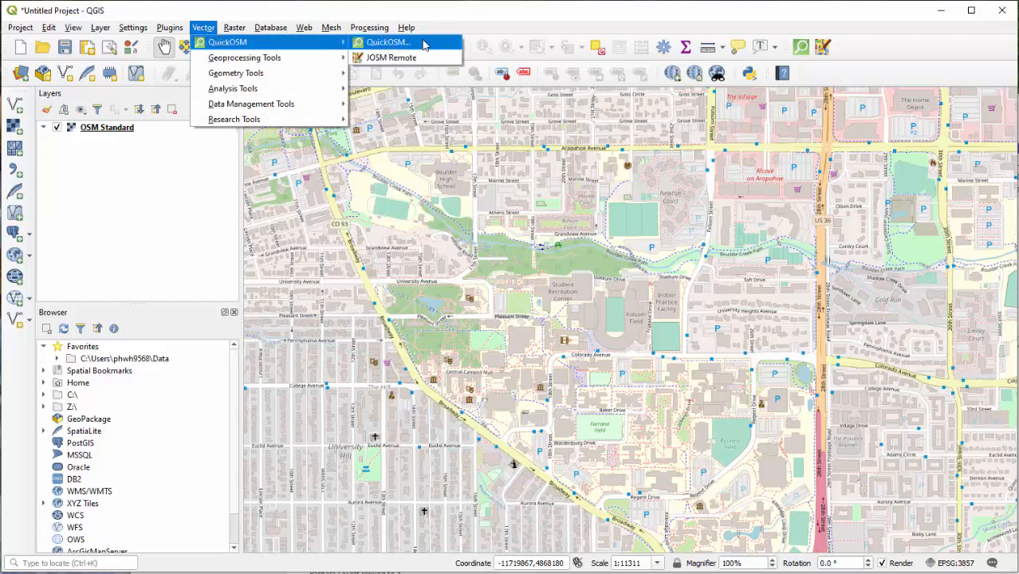
mouse_move(429, 45)
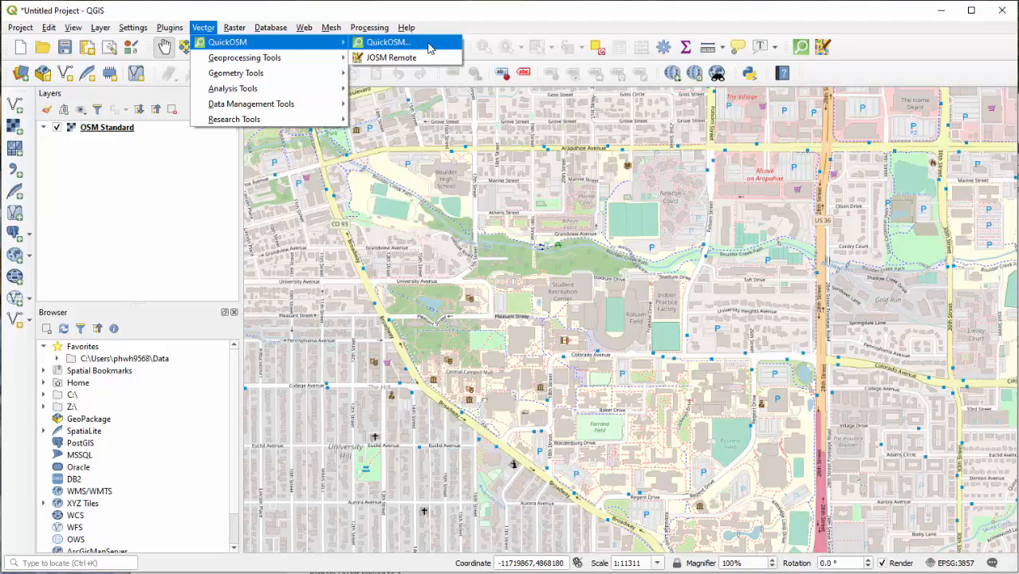
left_click(390, 41)
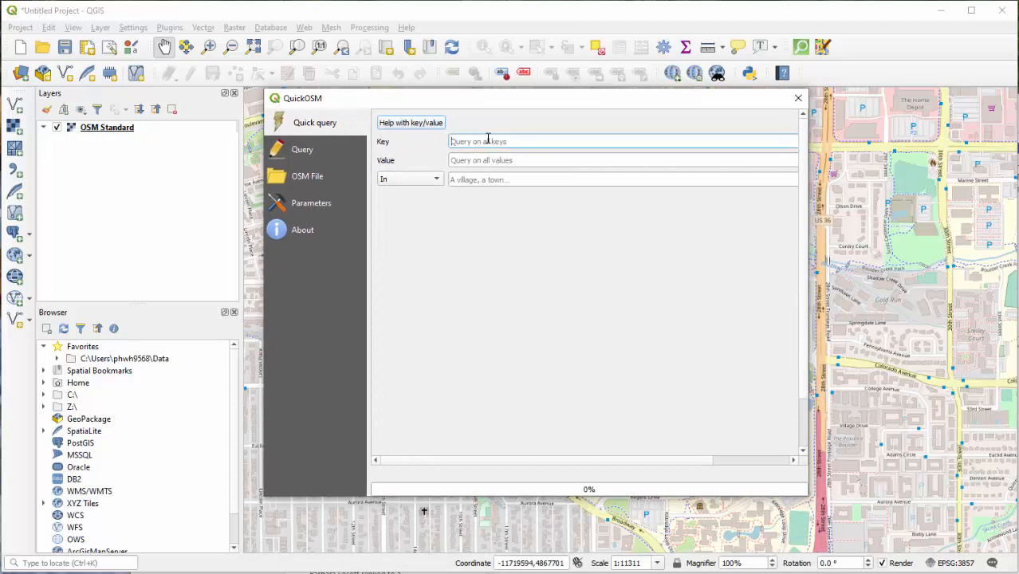
mouse_move(523, 147)
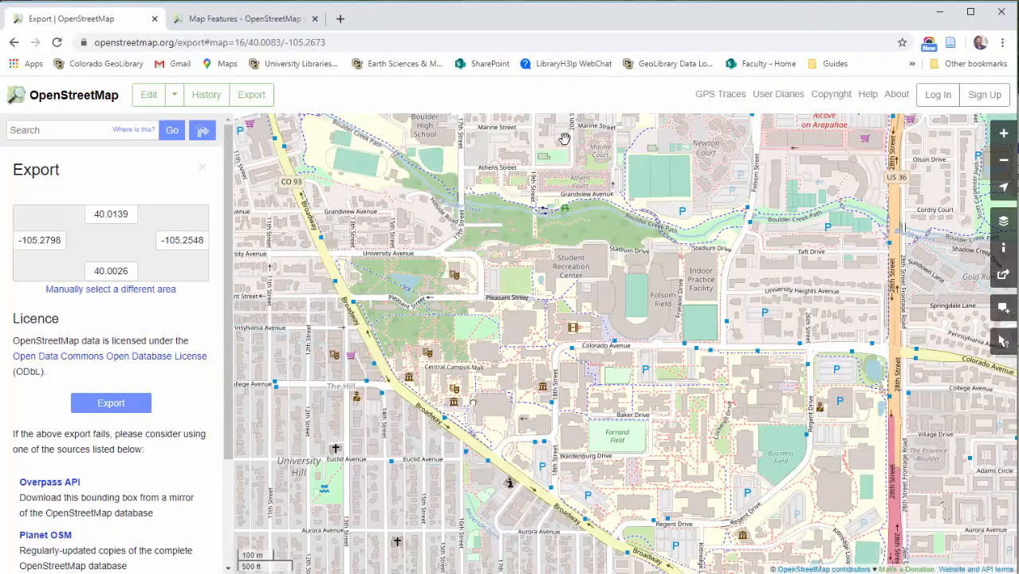
mouse_move(243, 19)
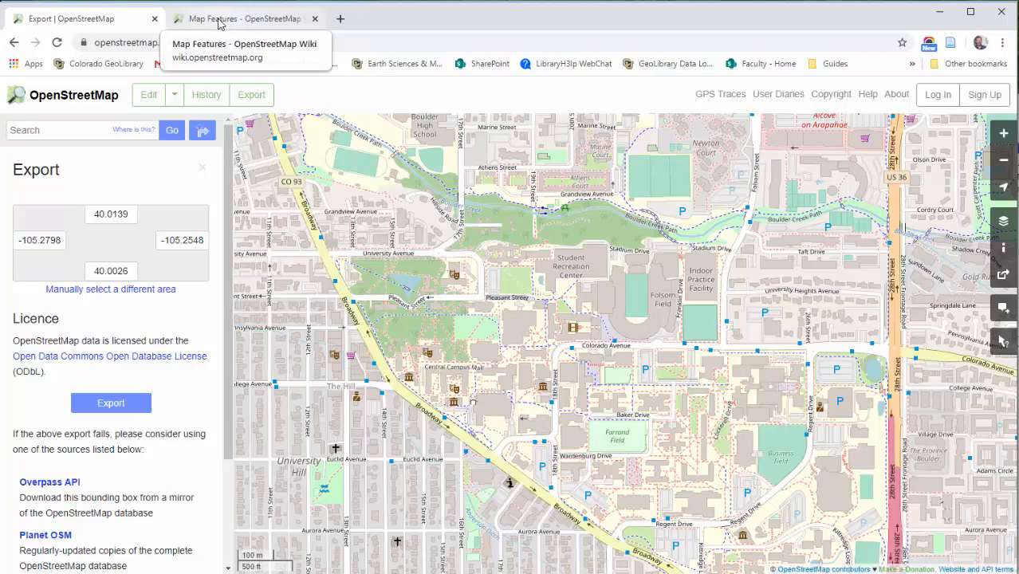
Search Google for 'osm map features' and open the Map Features wiki result.
left_click(239, 19)
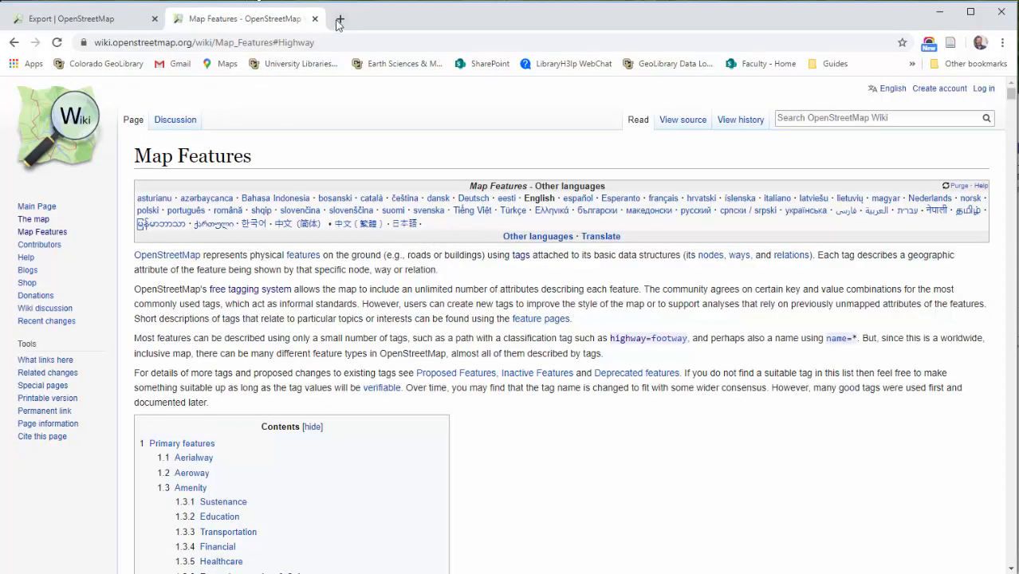
left_click(340, 19)
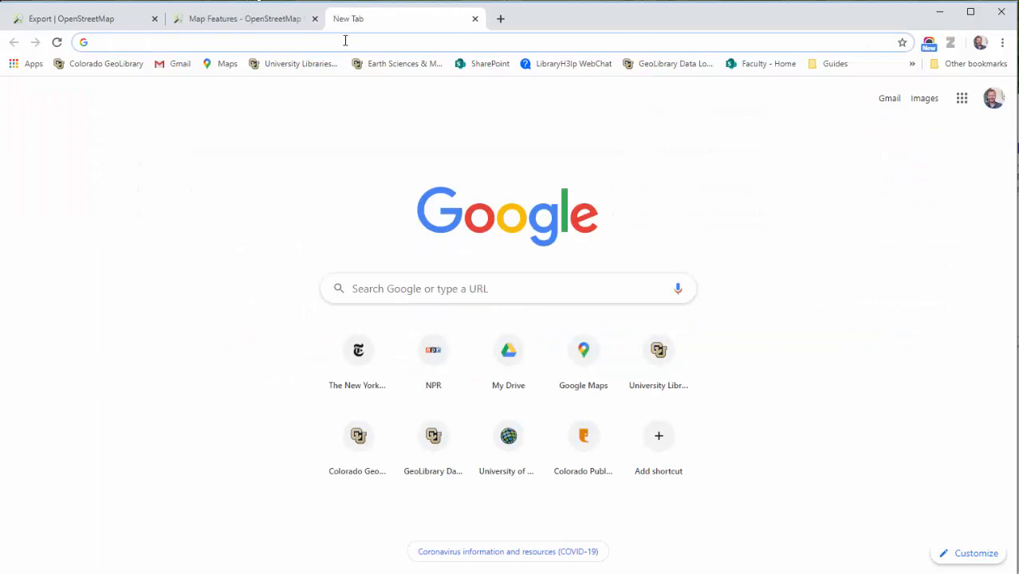
type("osm")
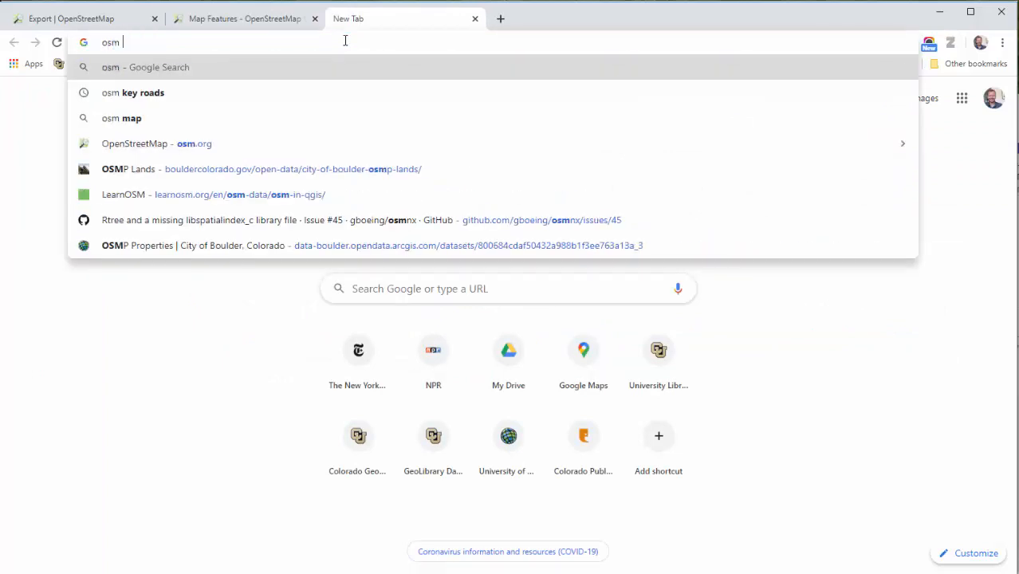
type("map features")
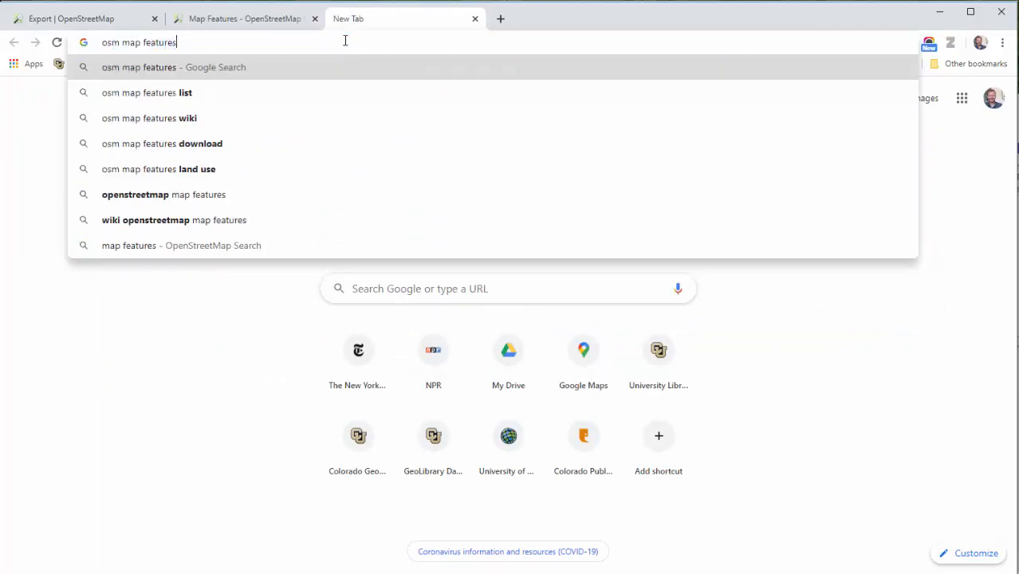
key("Return")
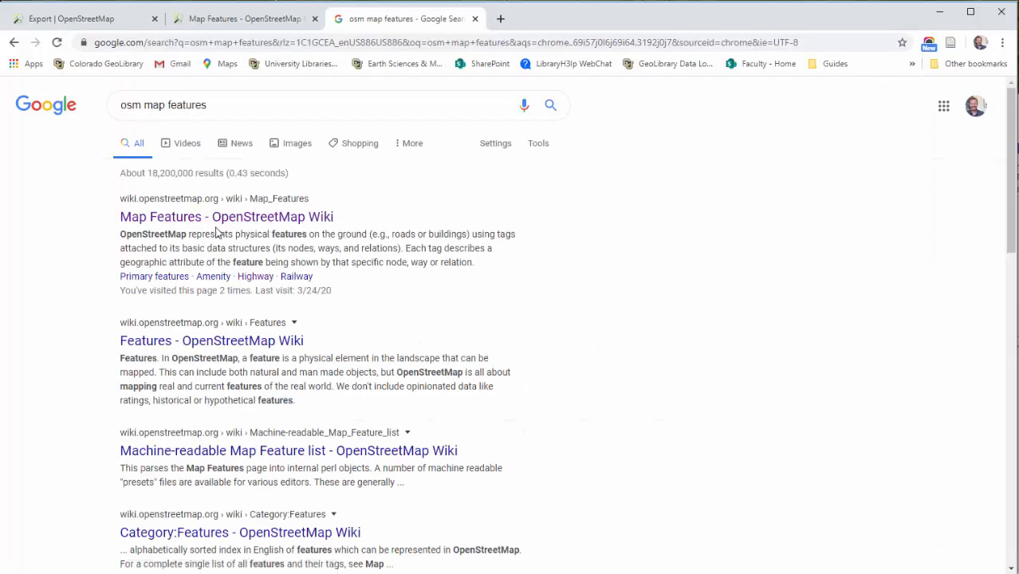
left_click(226, 217)
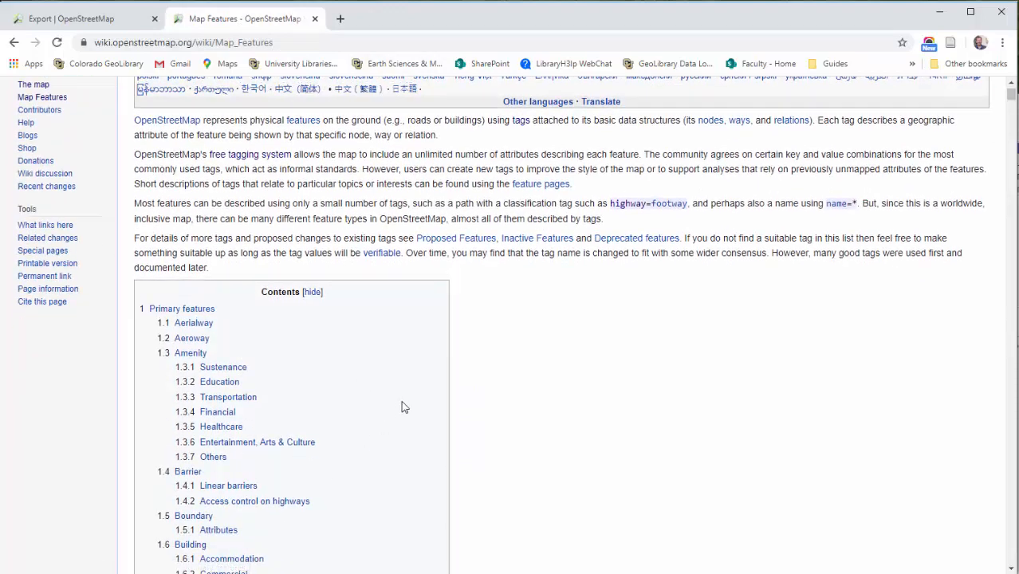
Jump to the Building section and scroll through the building=* tag value tables.
scroll("down", 3)
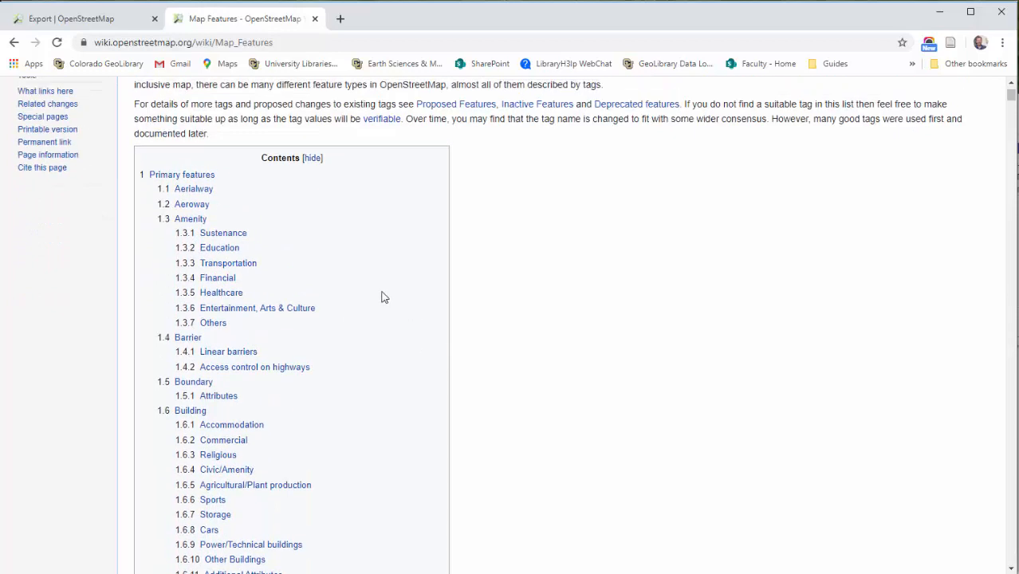
mouse_move(322, 341)
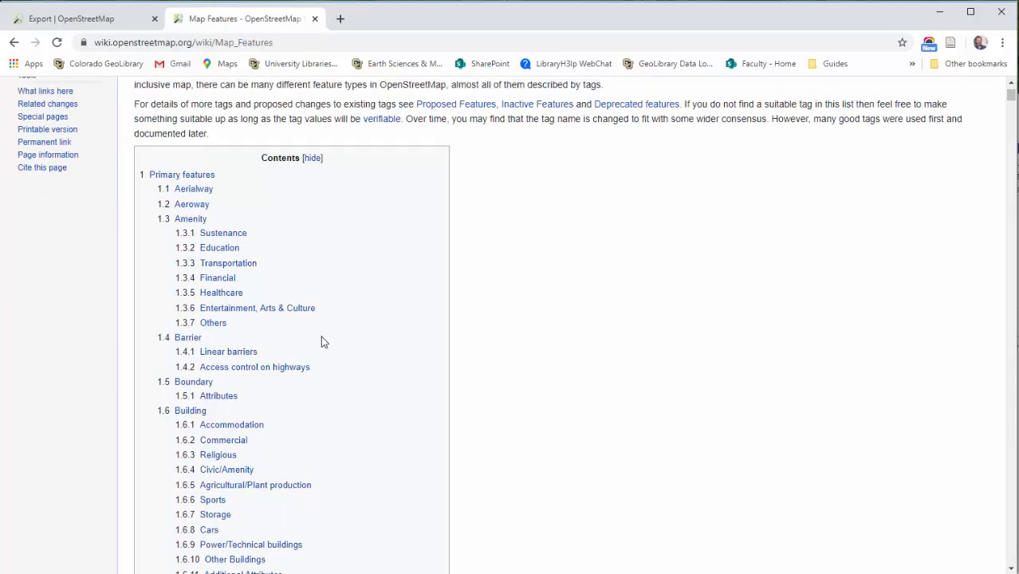
scroll("down", 3)
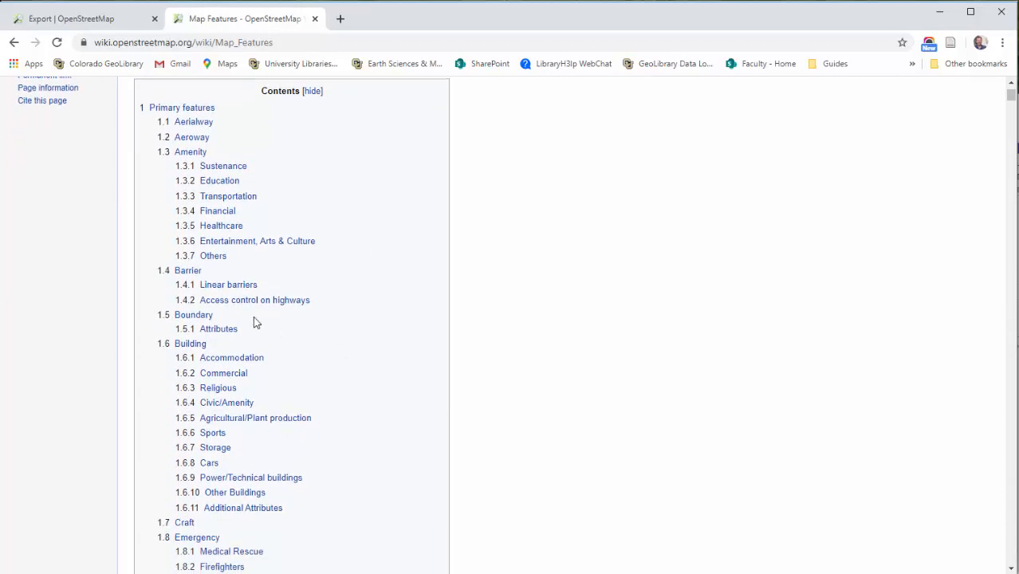
left_click(190, 343)
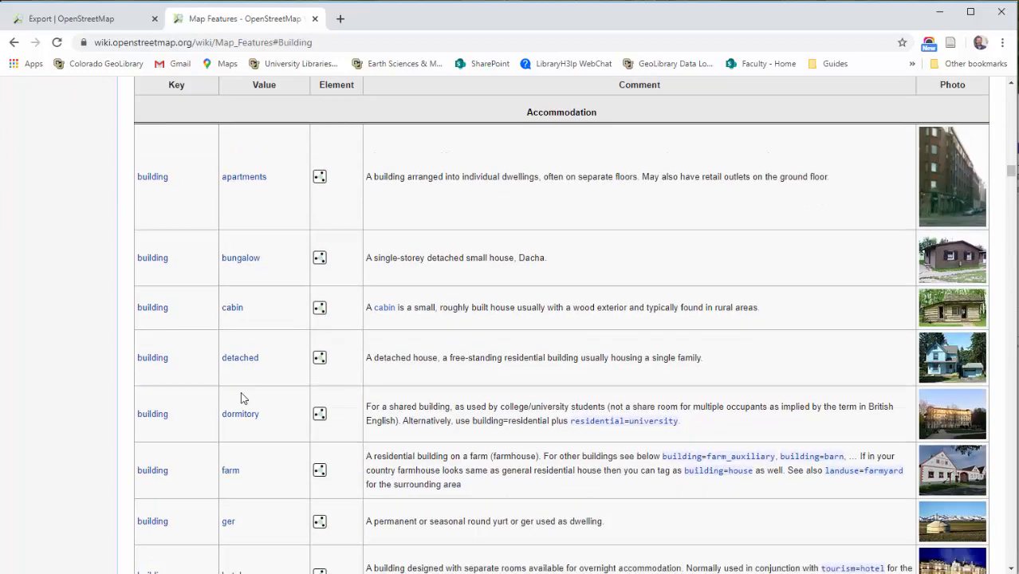
scroll("down", 3)
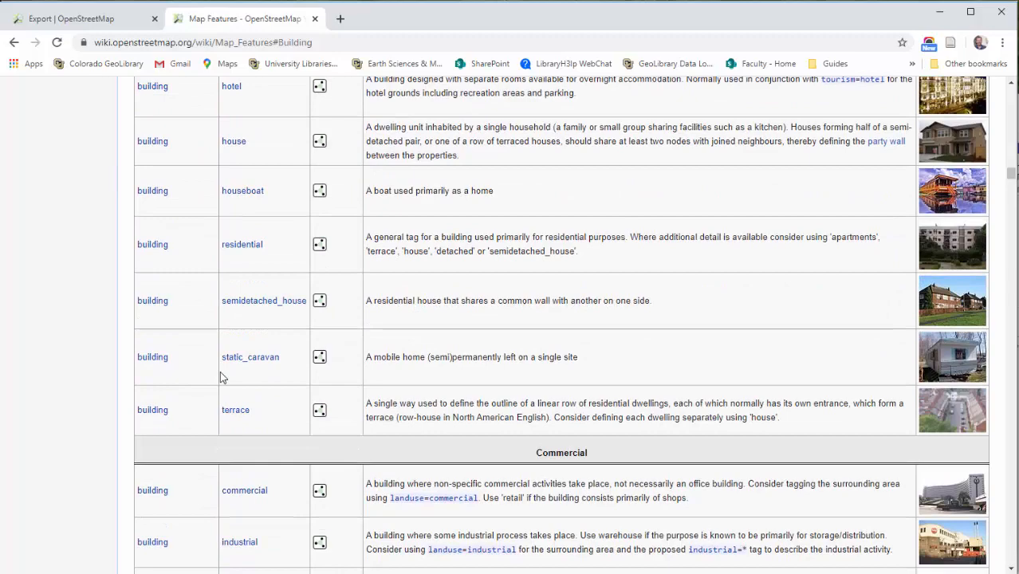
scroll("down", 3)
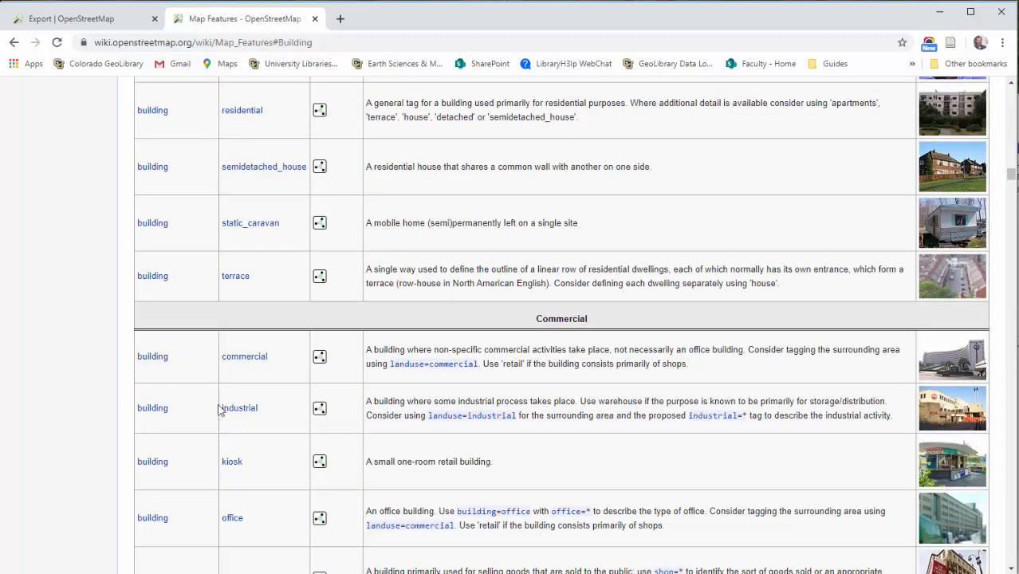
scroll("down", 3)
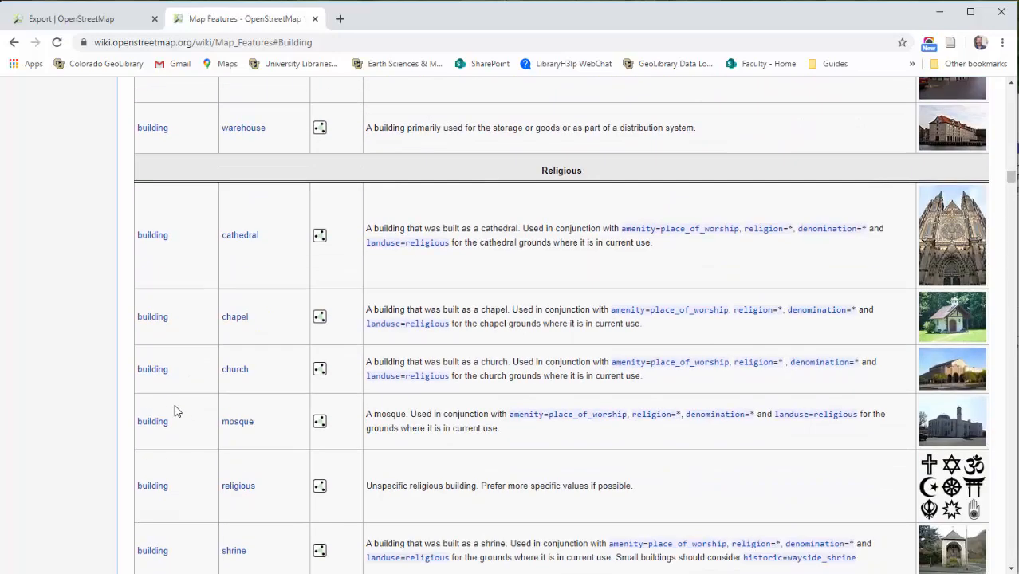
scroll("down", 3)
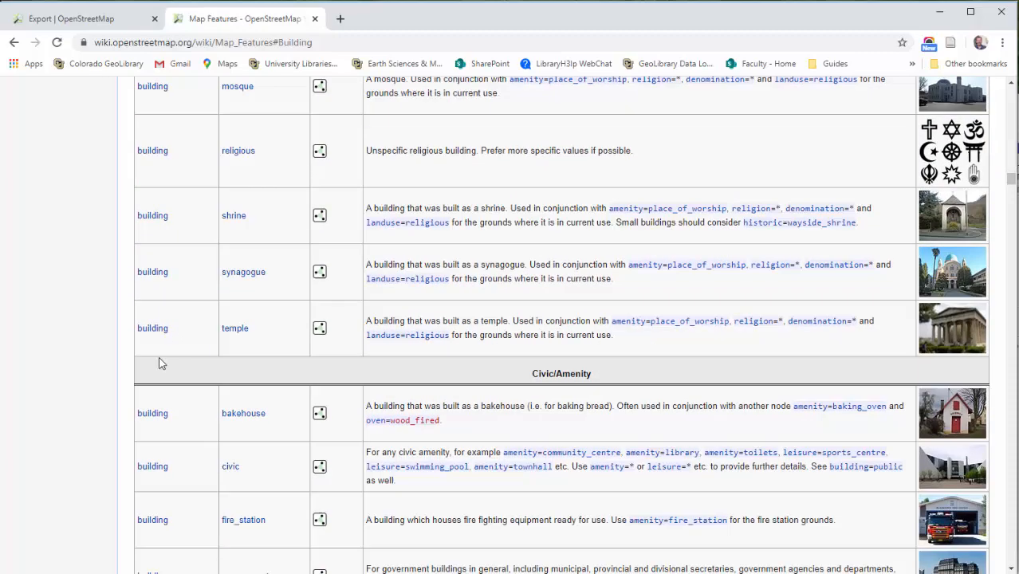
scroll("down", 3)
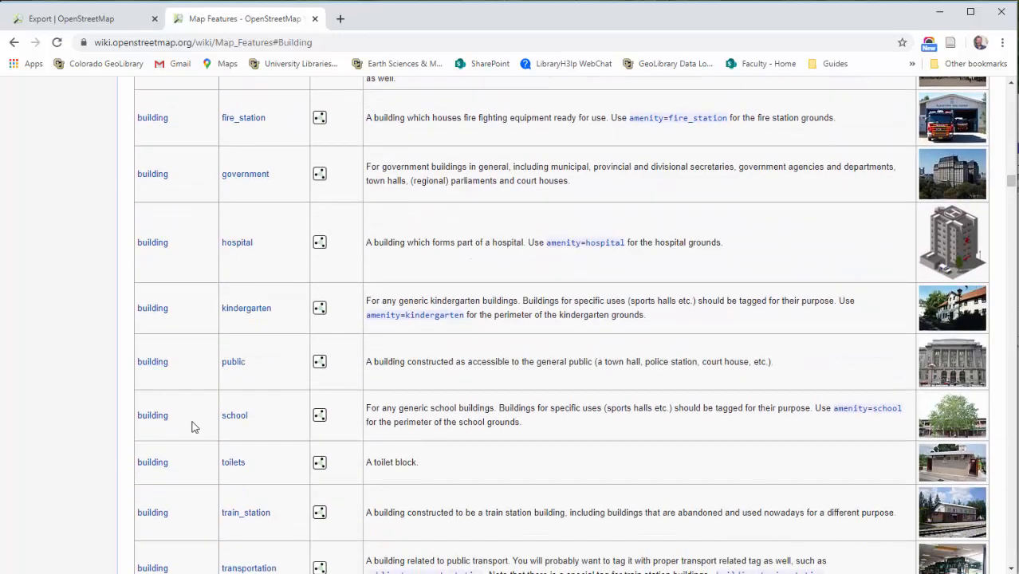
scroll("down", 3)
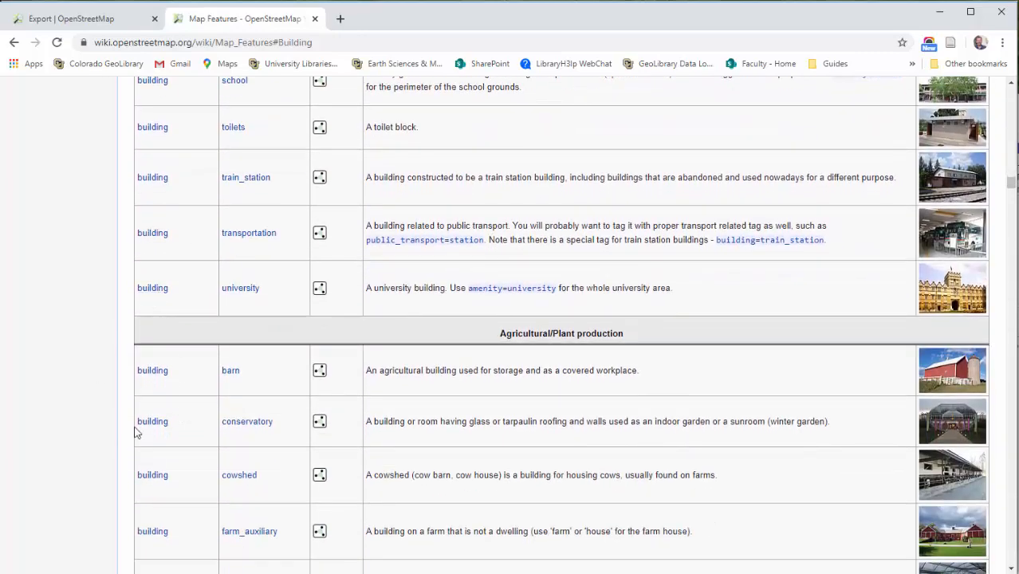
mouse_move(949, 169)
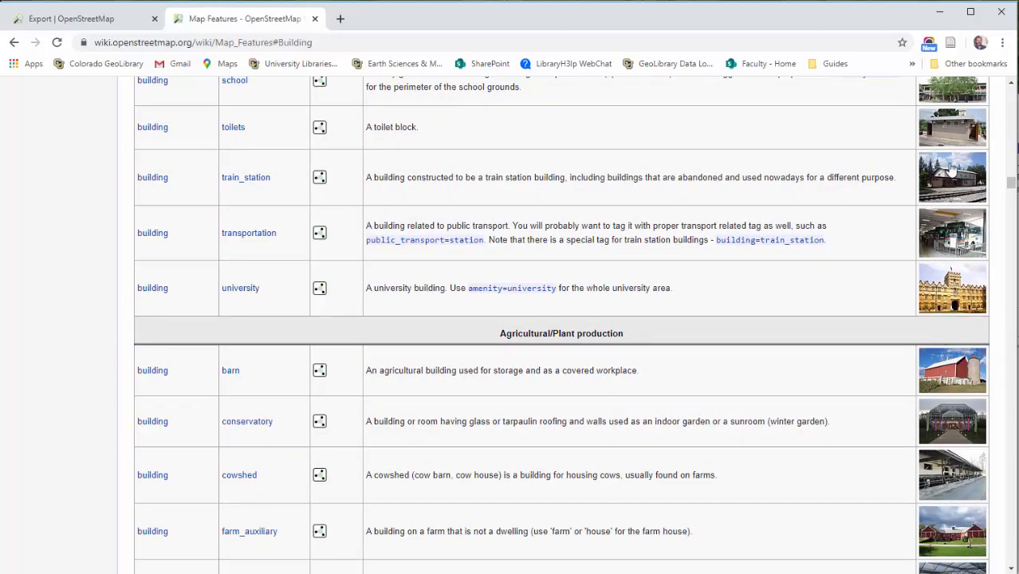
scroll("up", 3)
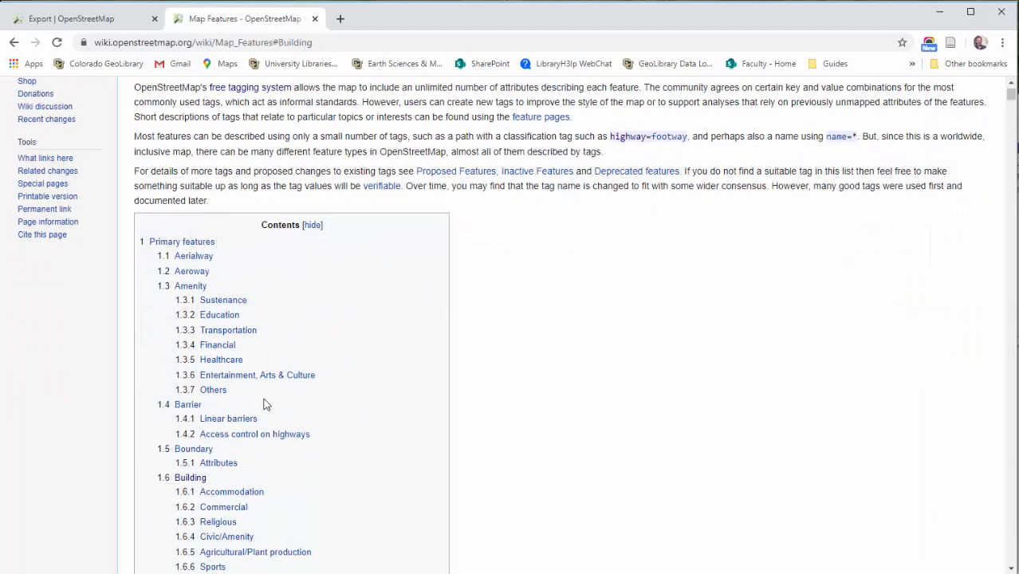
Jump to the 1.10 Highway section and scroll through the Roads table of highway values.
scroll("down", 3)
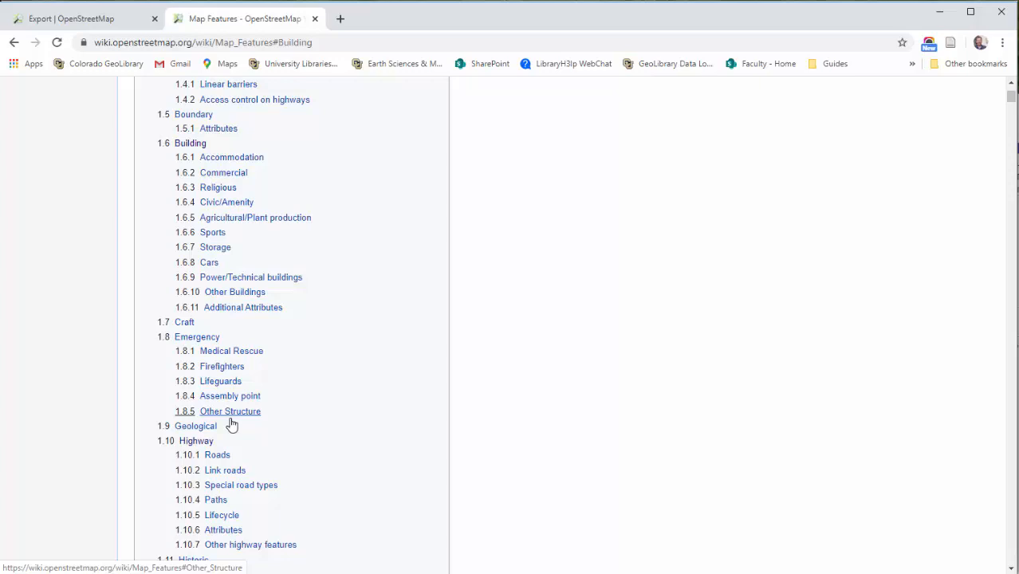
scroll("down", 3)
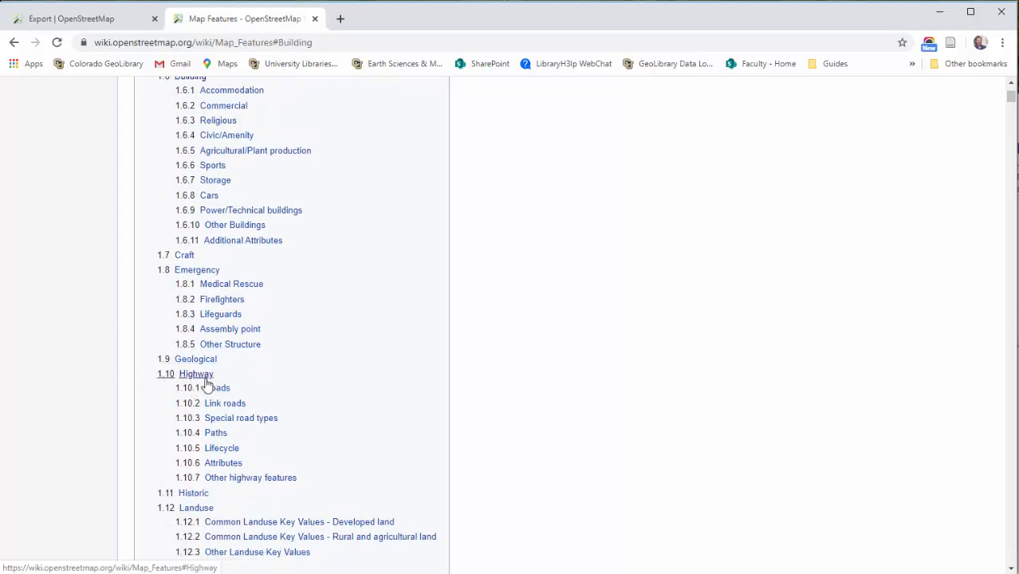
left_click(195, 374)
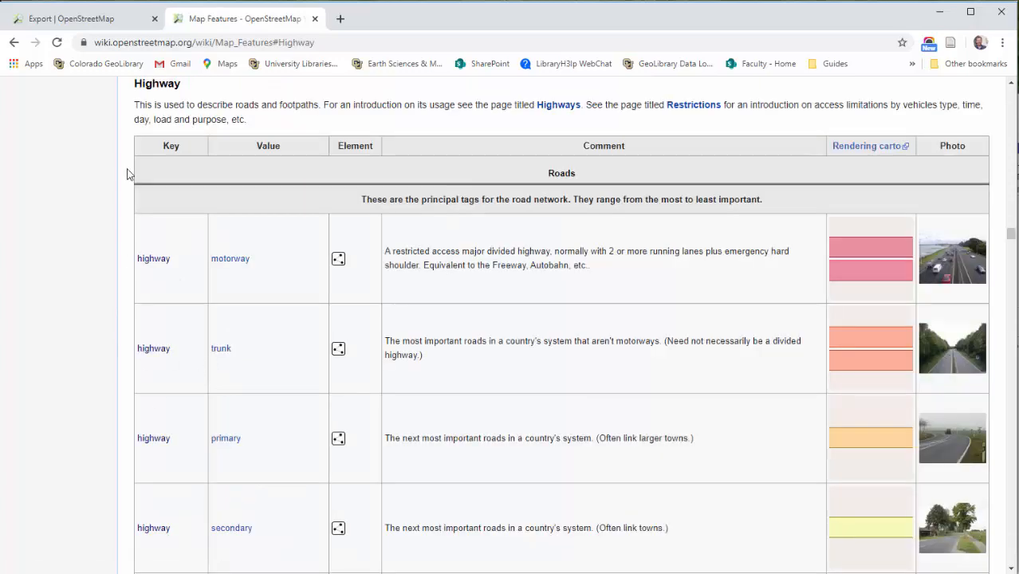
mouse_move(271, 167)
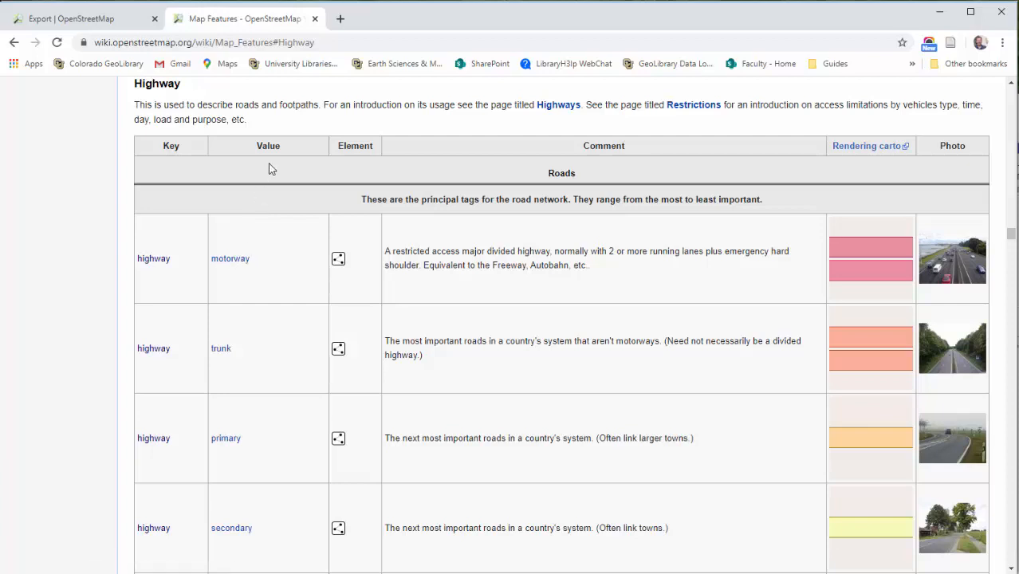
mouse_move(230, 258)
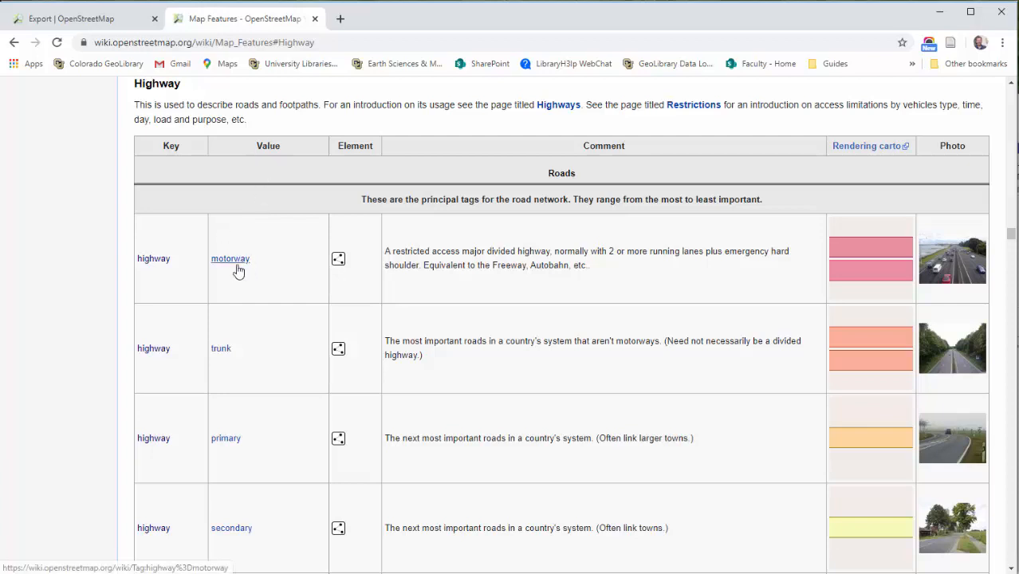
mouse_move(259, 191)
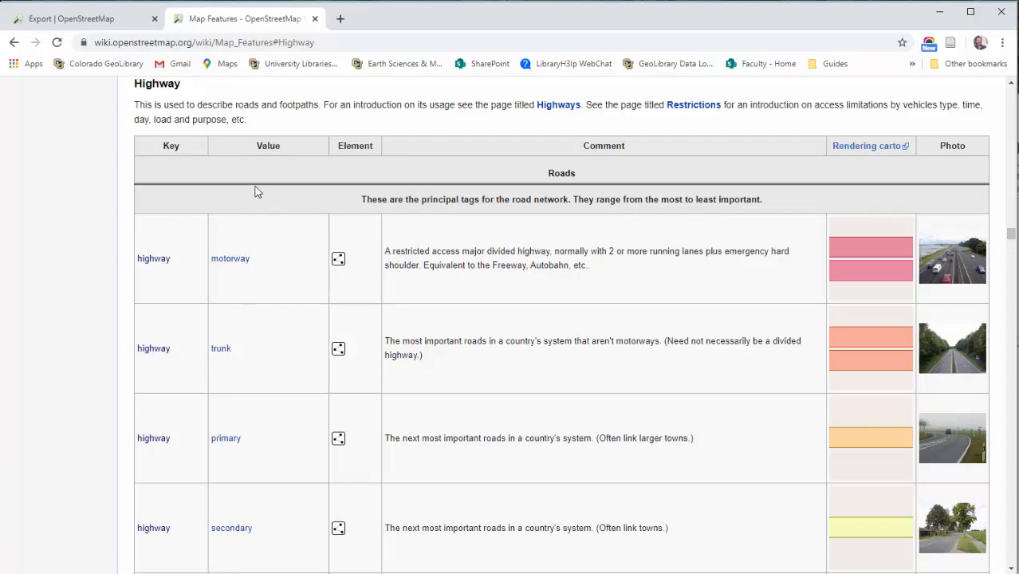
mouse_move(169, 97)
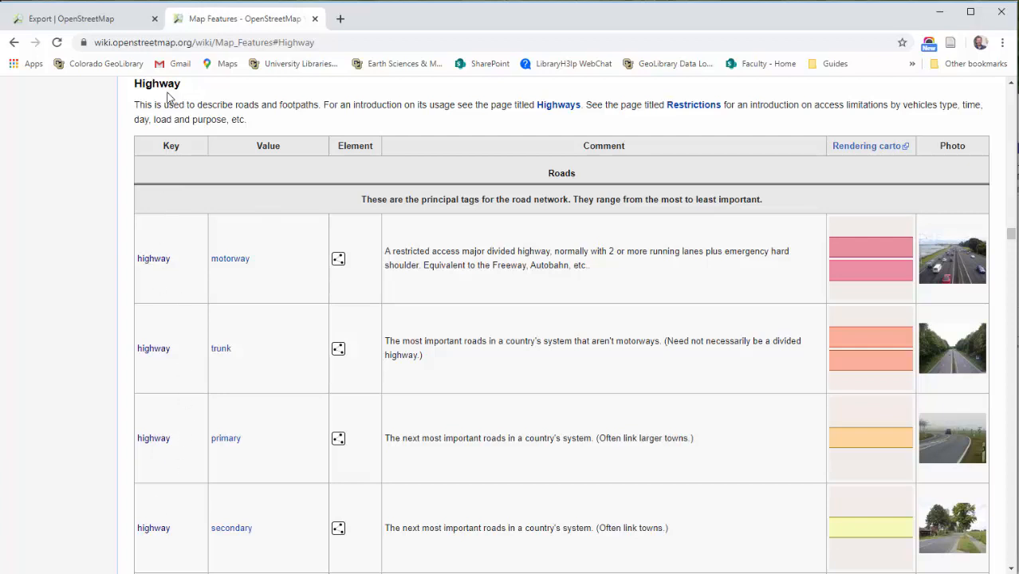
mouse_move(257, 185)
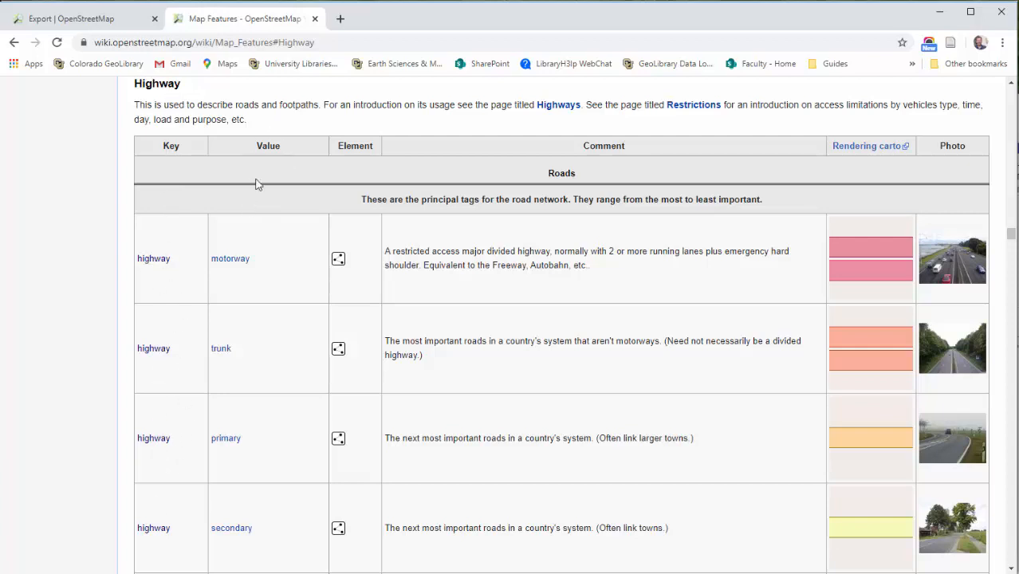
mouse_move(268, 347)
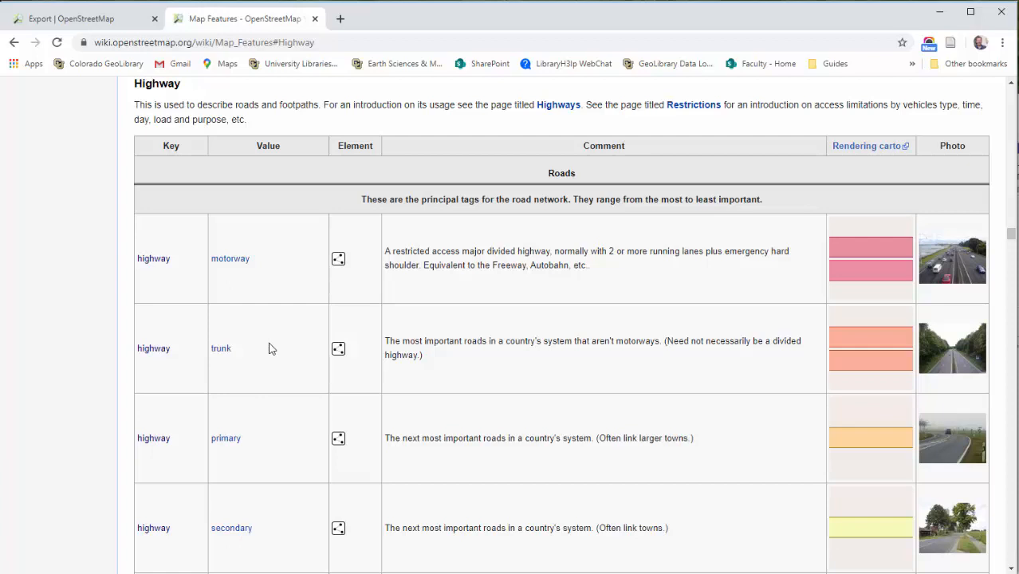
mouse_move(549, 442)
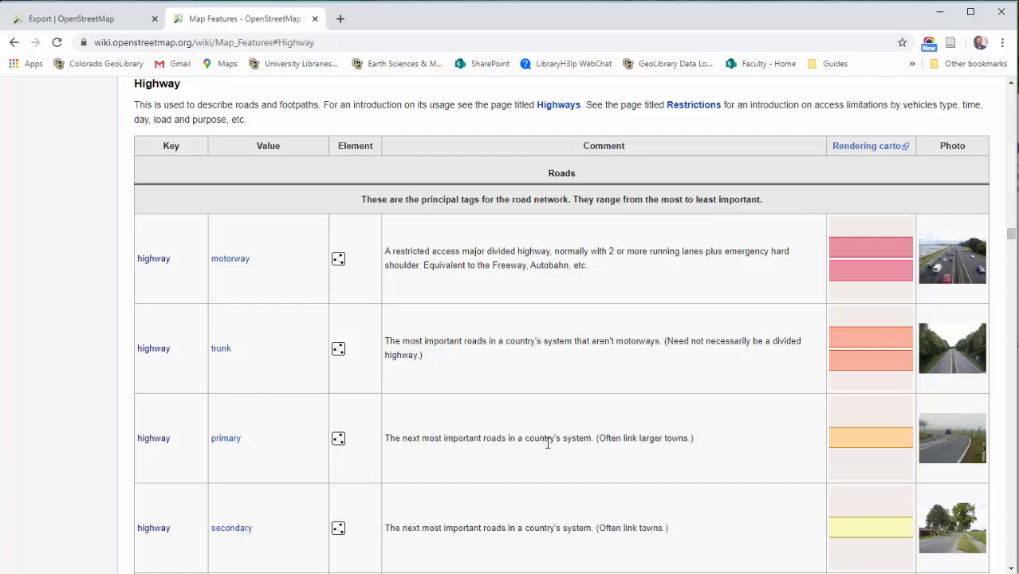
mouse_move(450, 437)
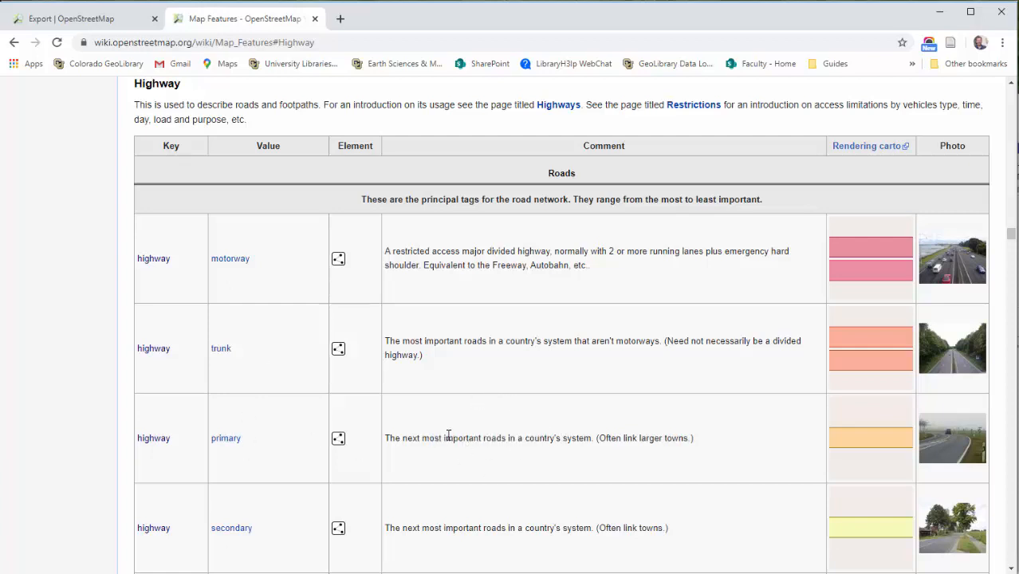
mouse_move(338, 264)
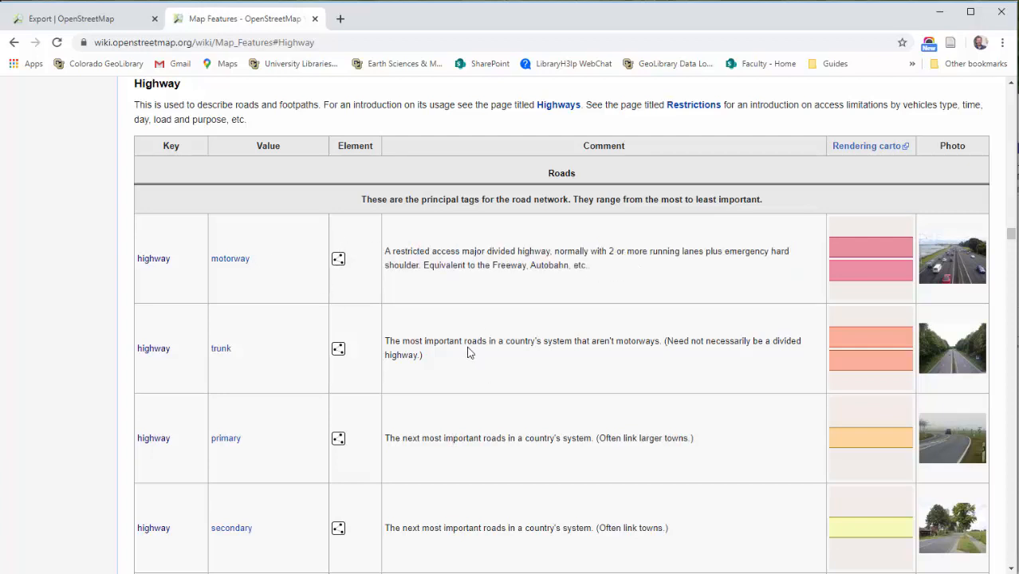
scroll("down", 3)
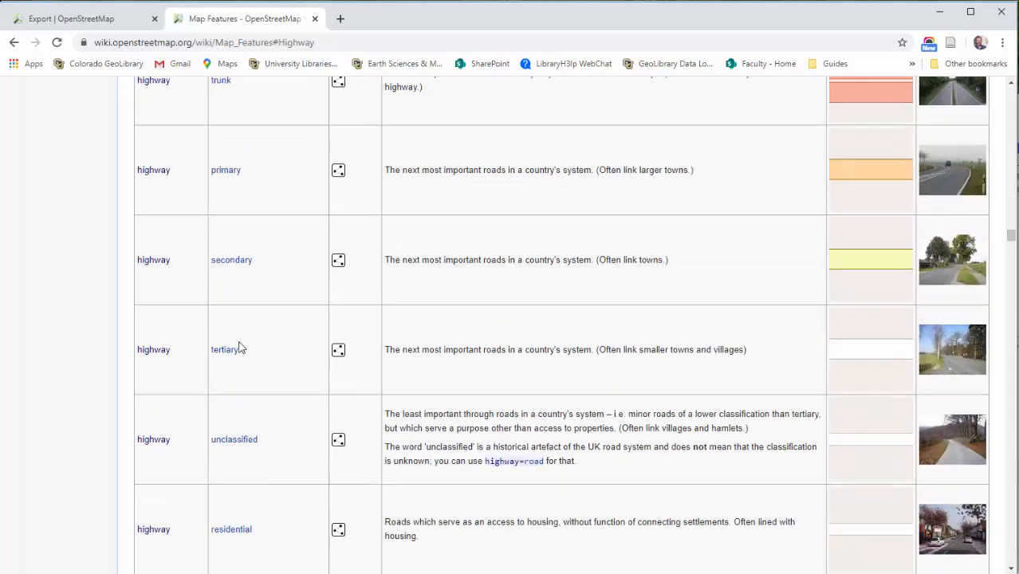
scroll("down", 3)
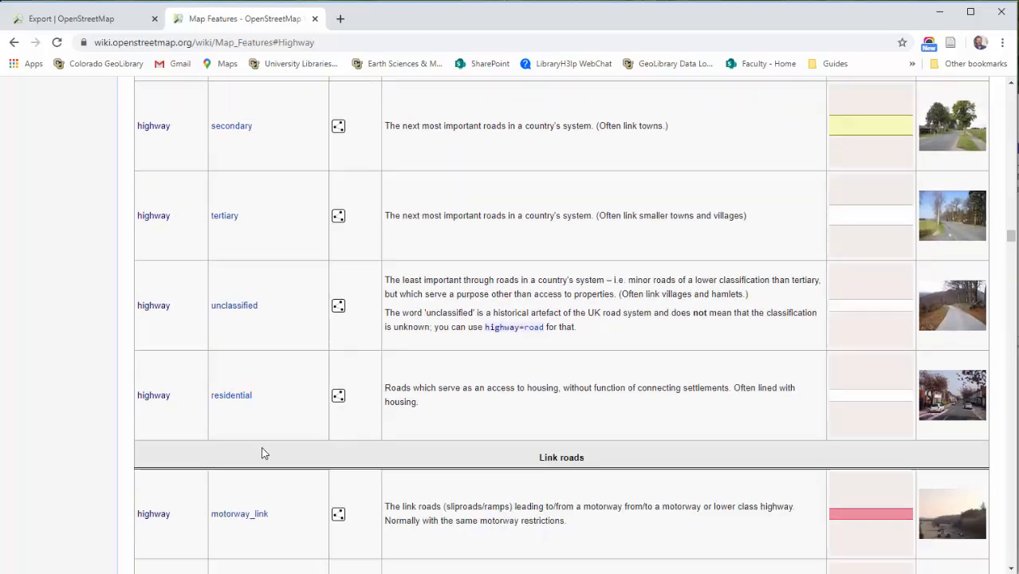
scroll("up", 3)
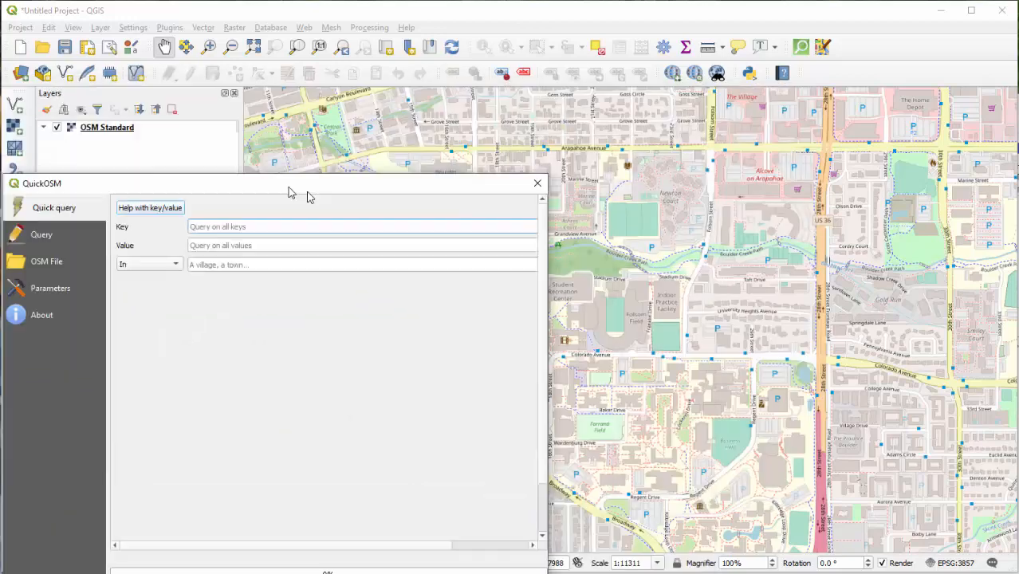
Enter key 'building' with no value and limit the query to Canvas Extent.
left_click_drag(287, 183, 546, 95)
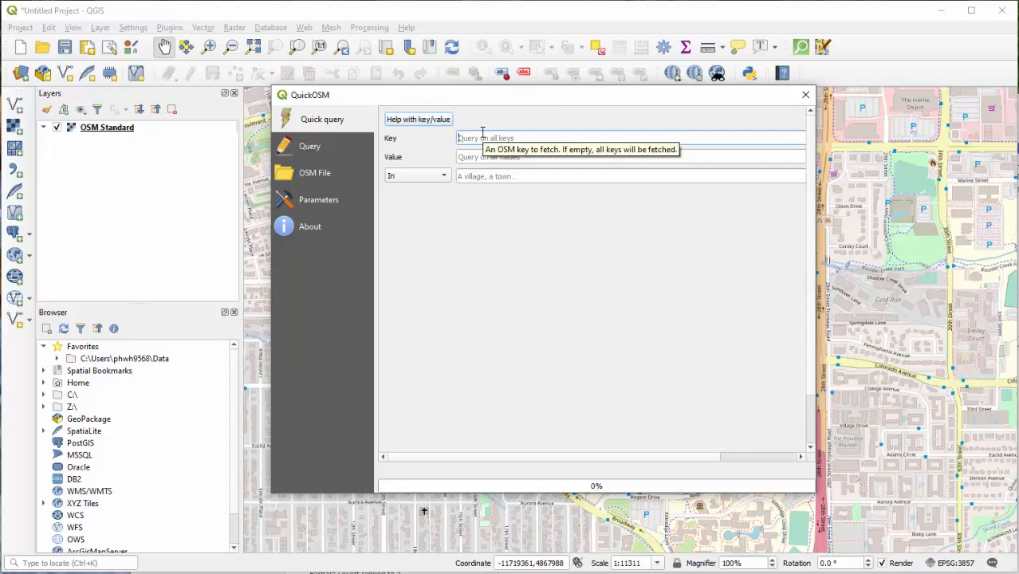
type("build")
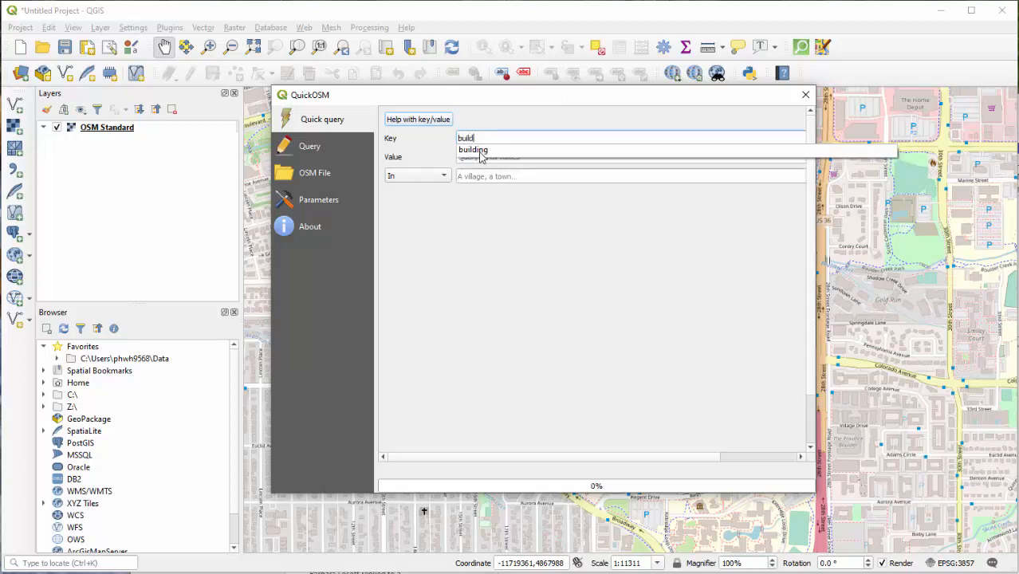
left_click(472, 150)
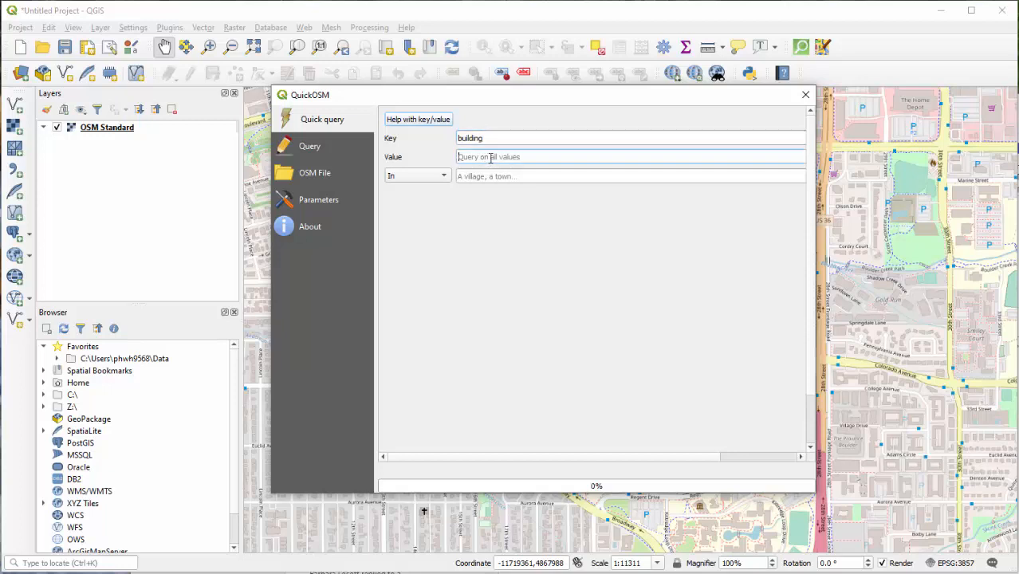
mouse_move(494, 156)
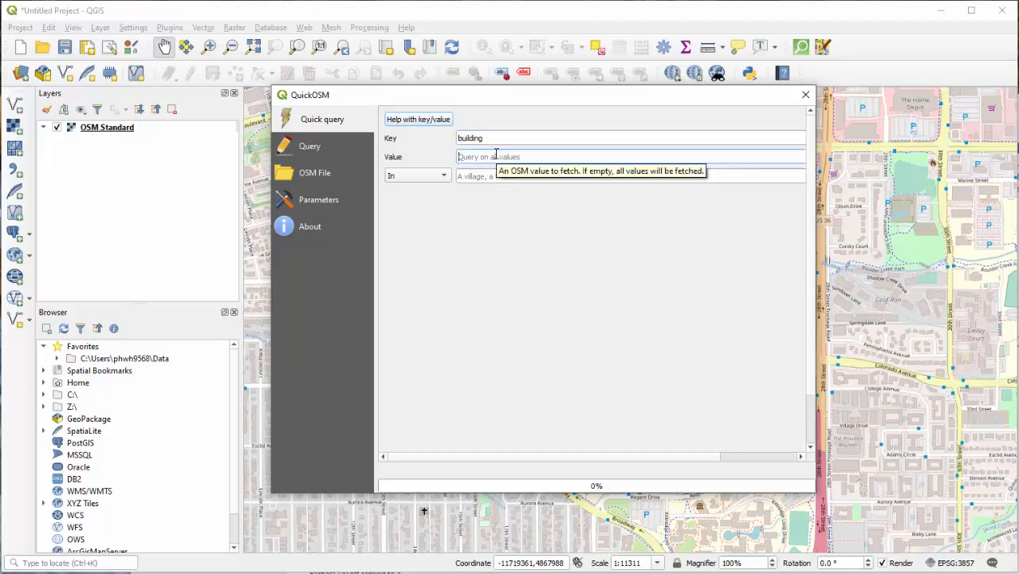
mouse_move(625, 269)
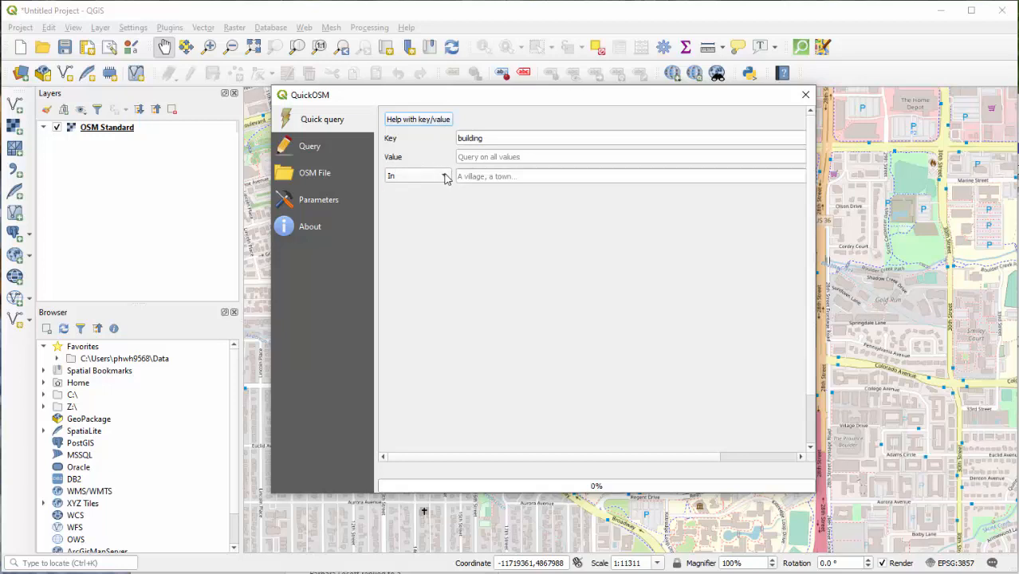
left_click(418, 175)
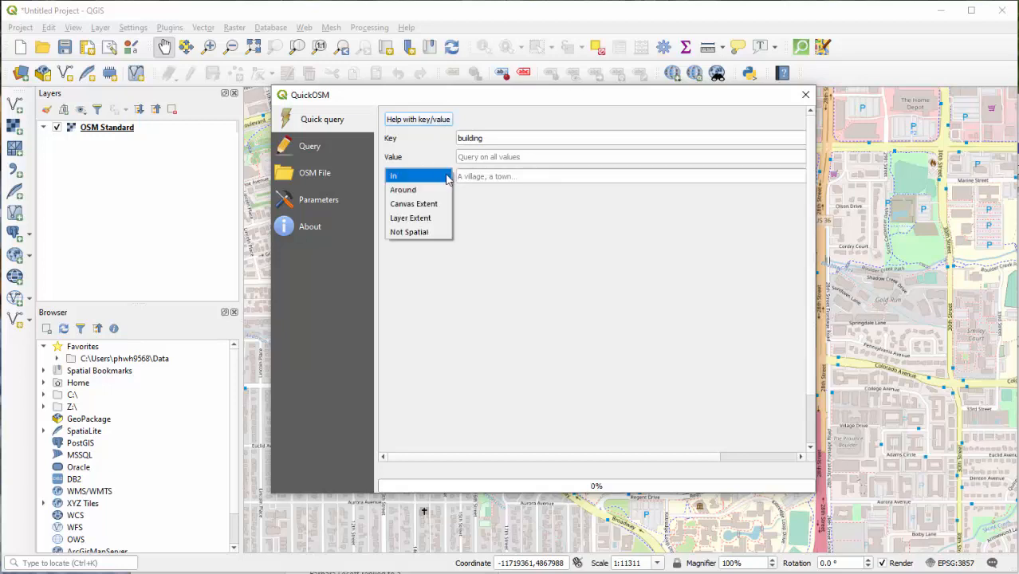
mouse_move(418, 189)
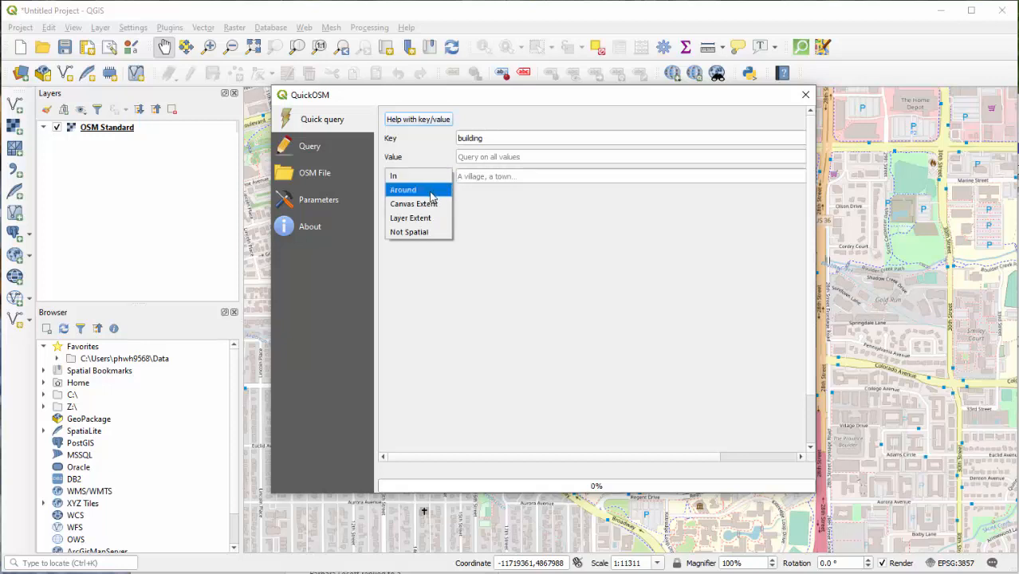
mouse_move(413, 204)
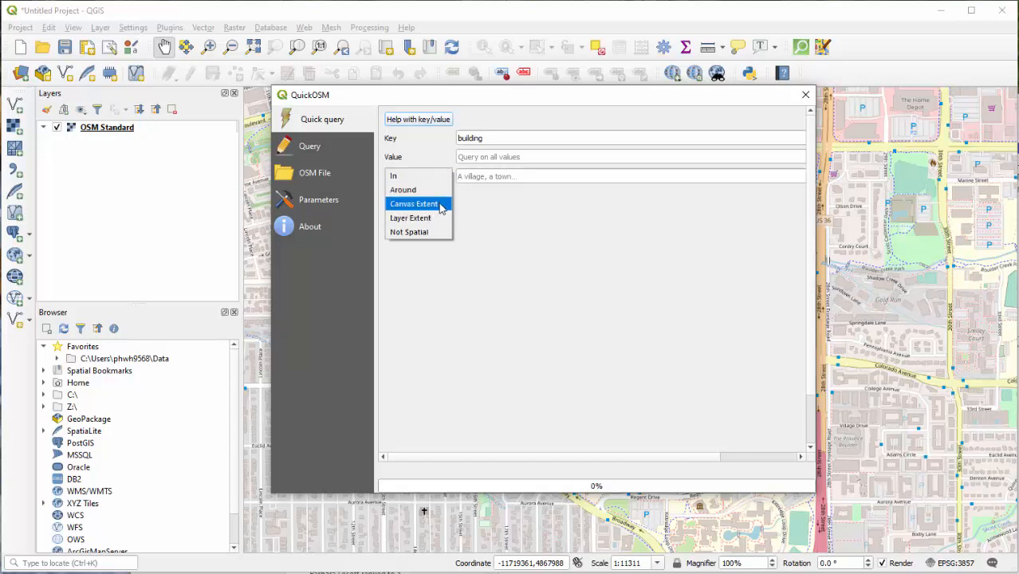
left_click(413, 204)
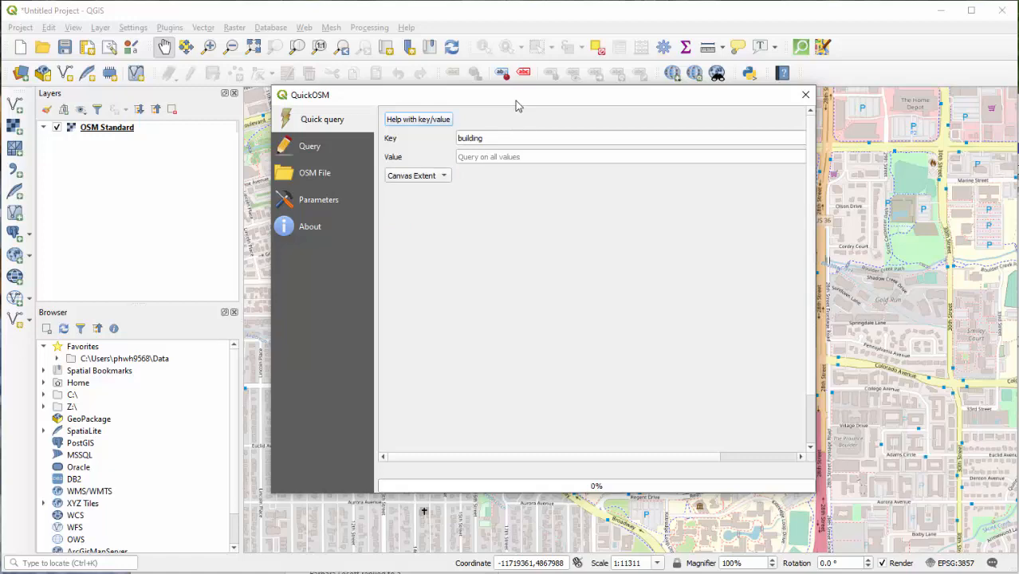
left_click(803, 96)
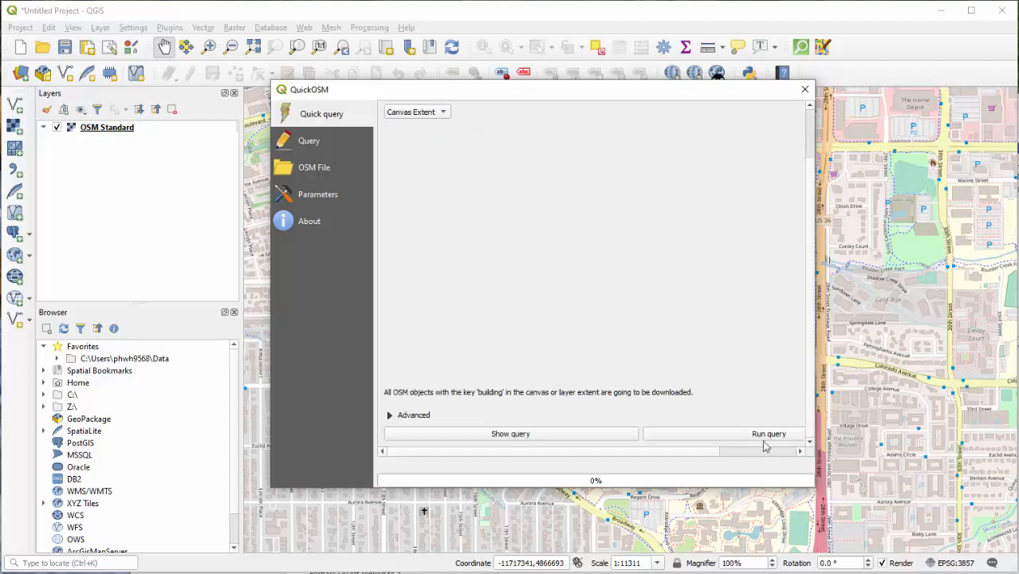
Run the building query, loading three building layers, then close QuickOSM and zoom out.
left_click(768, 434)
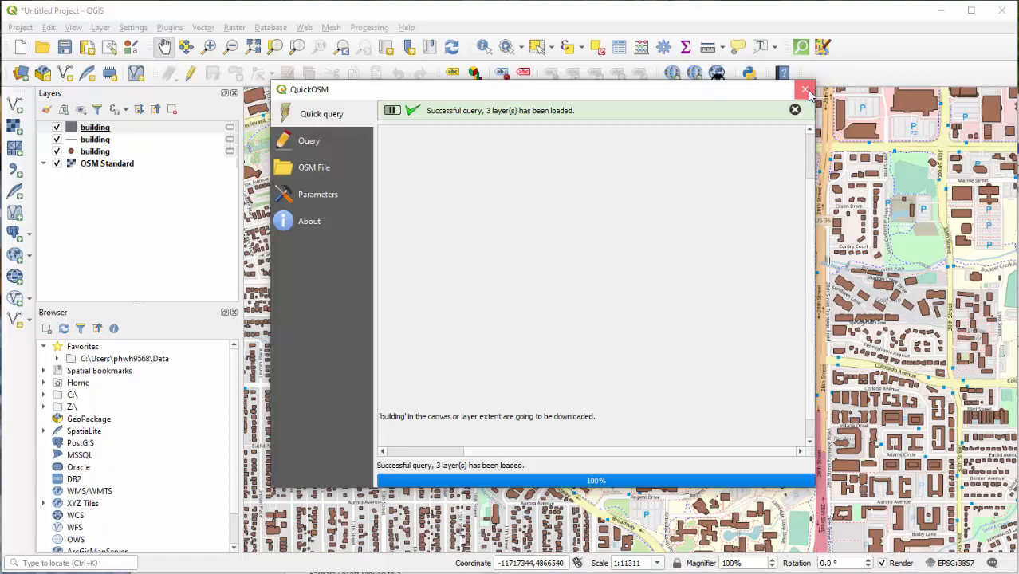
left_click(805, 89)
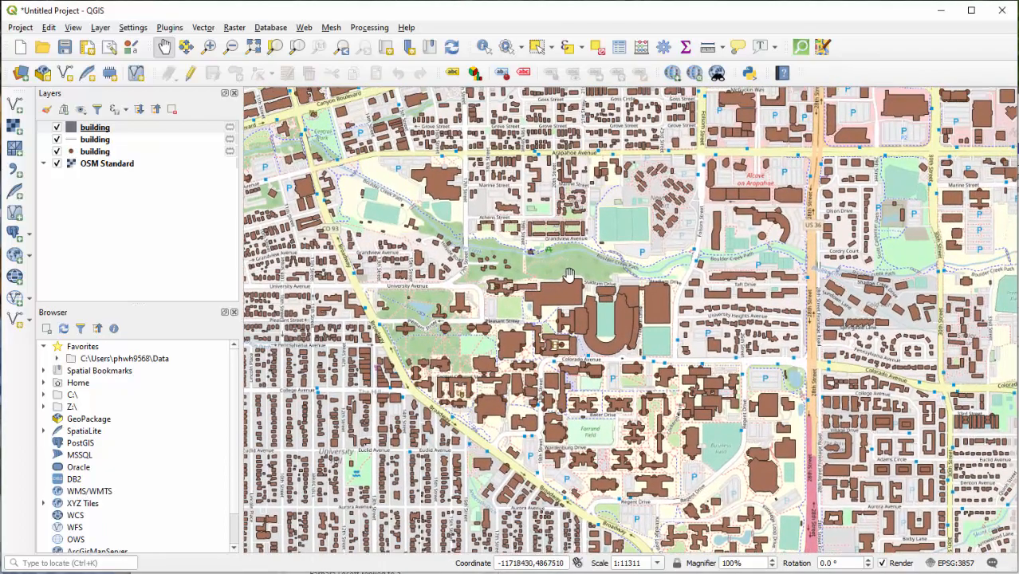
scroll("down", 3)
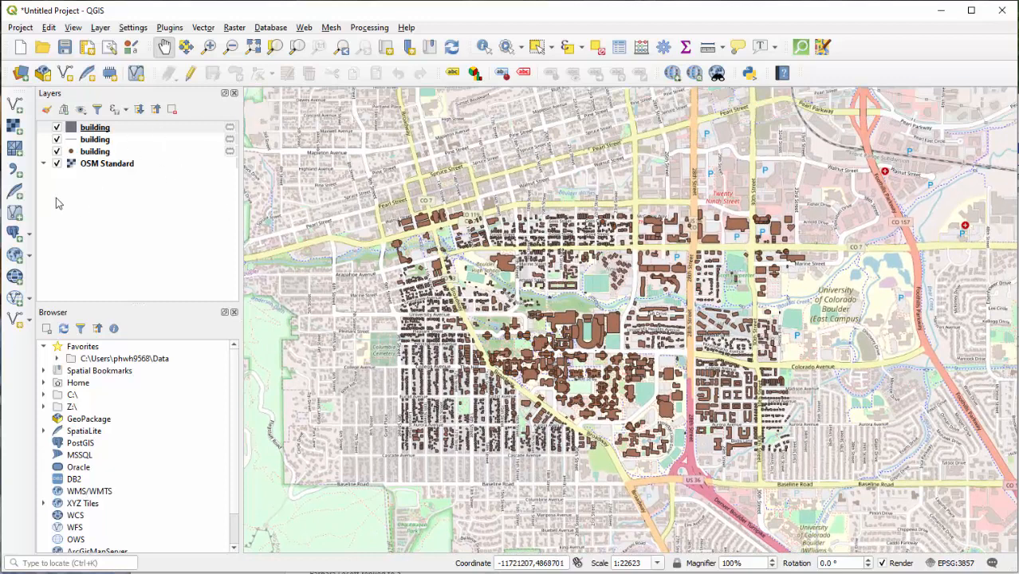
Hide OSM Standard and the point and line layers, leaving only the building polygons visible.
left_click(58, 163)
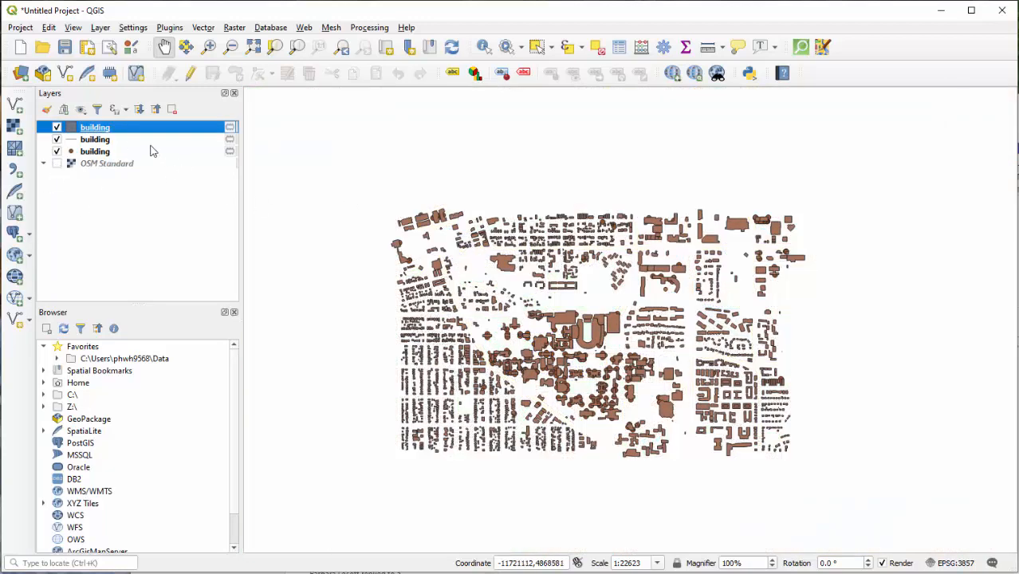
left_click(95, 152)
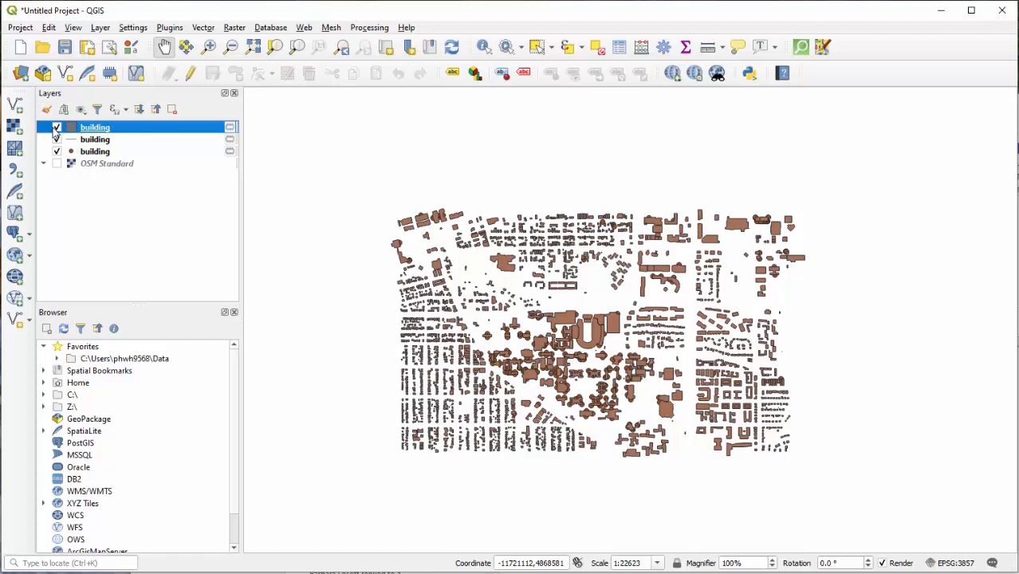
left_click(58, 128)
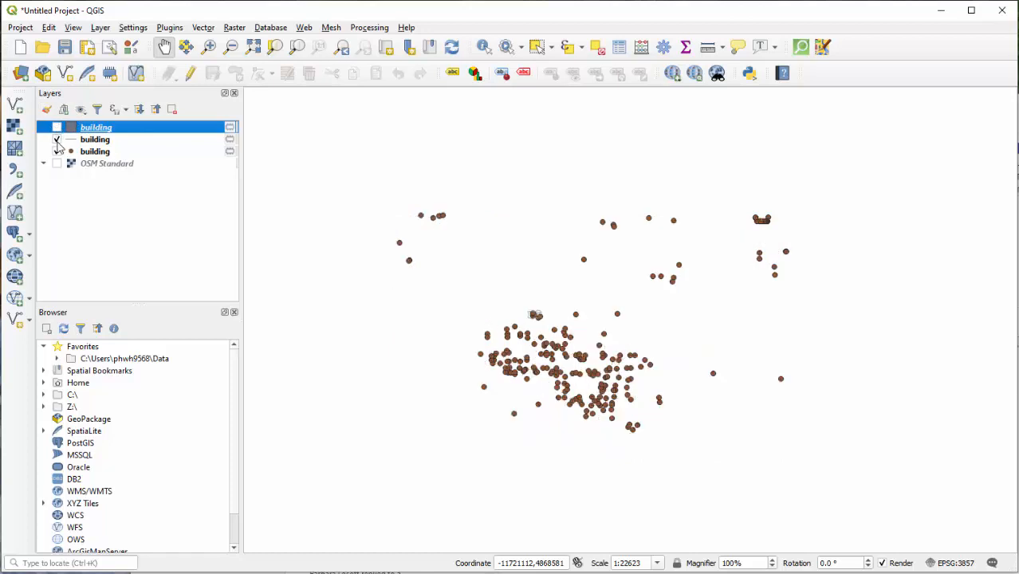
left_click(58, 151)
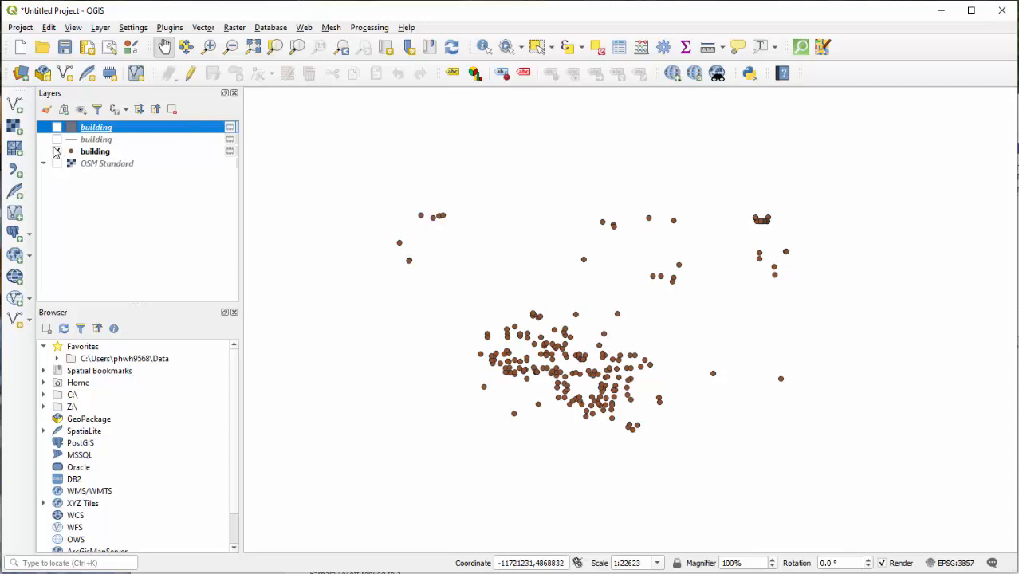
left_click(57, 127)
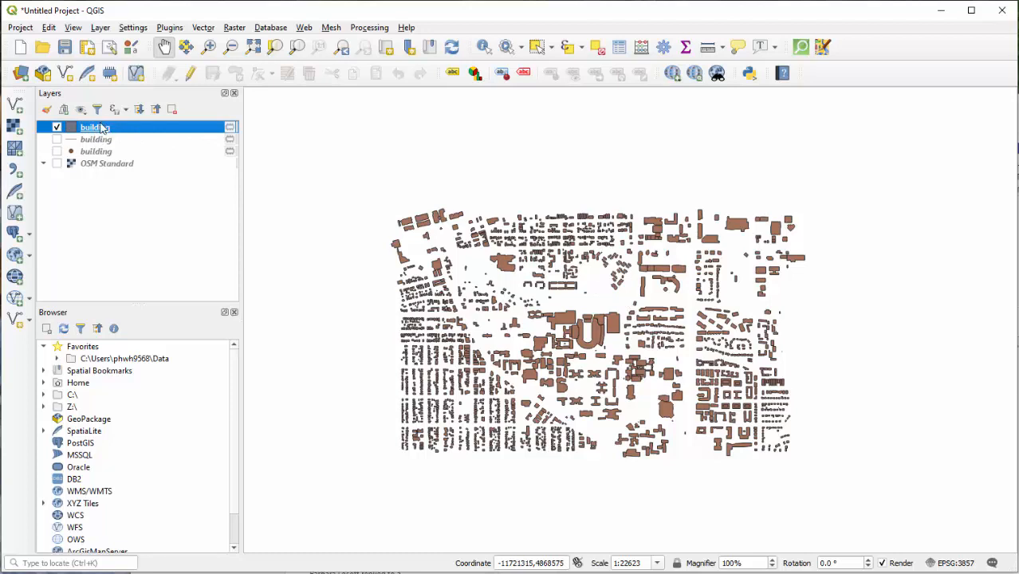
mouse_move(504, 172)
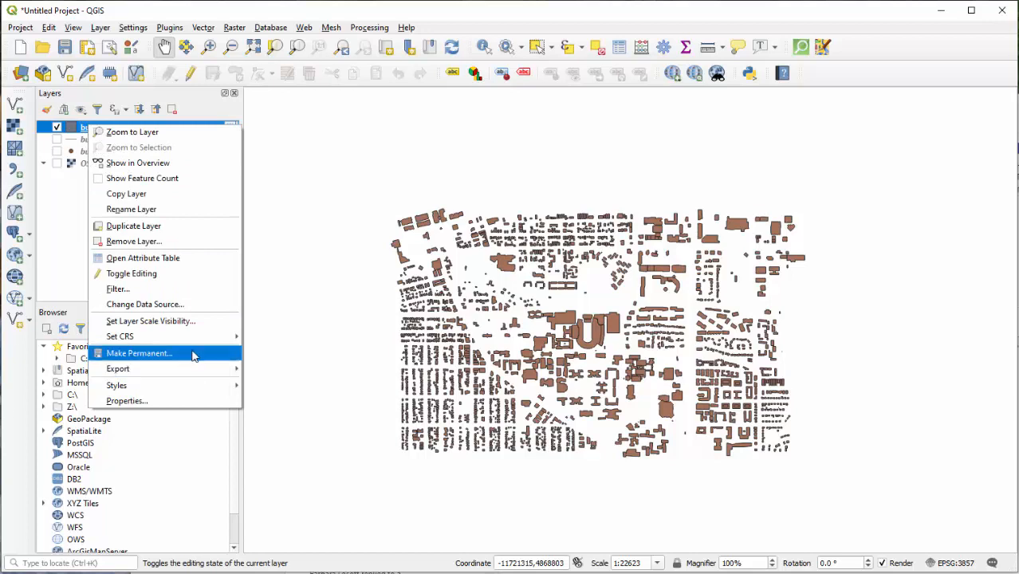
Make the building layer permanent as ESRI Shapefile campusBuildings.shp on the Desktop.
left_click(138, 354)
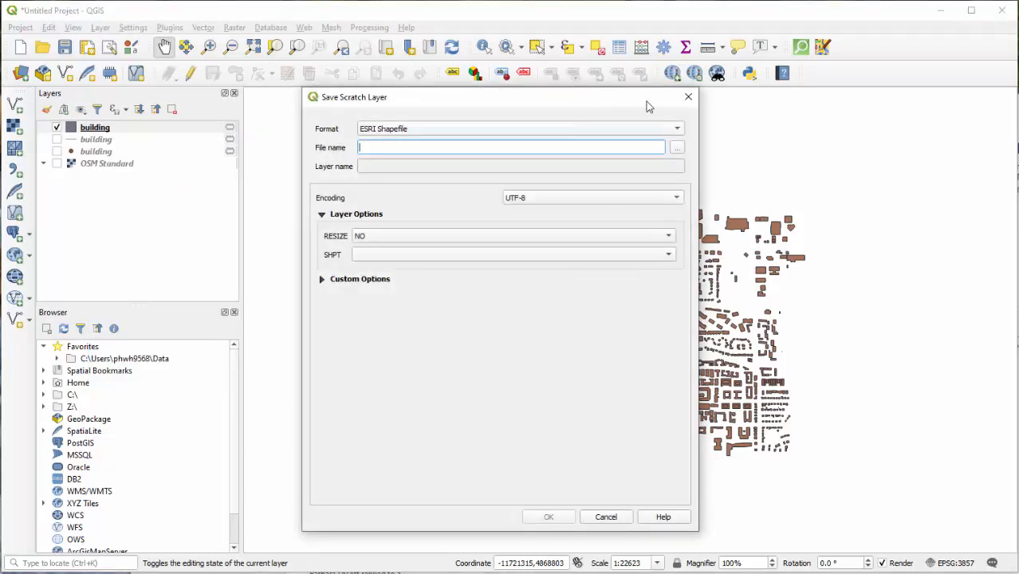
left_click(676, 127)
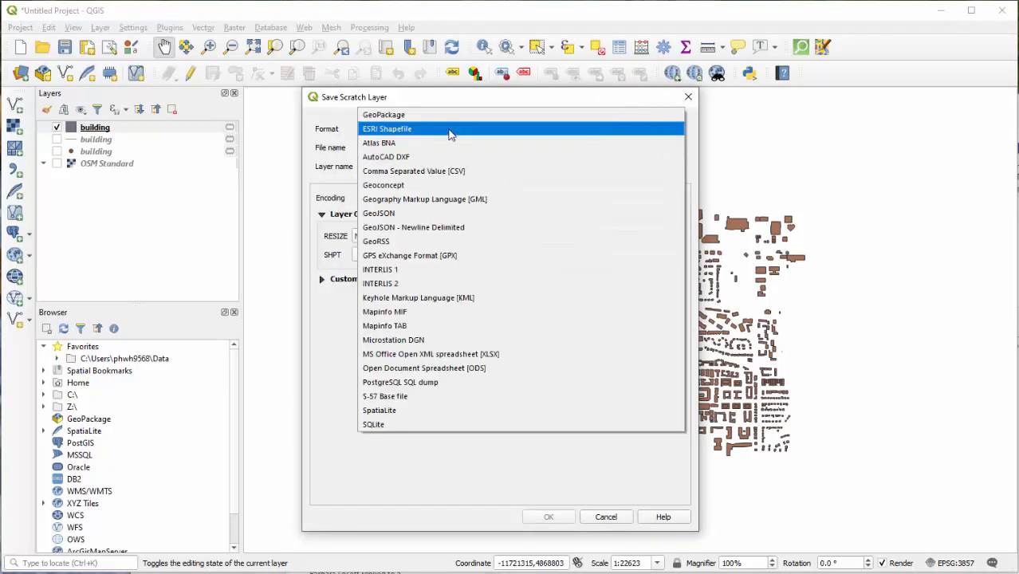
left_click(385, 128)
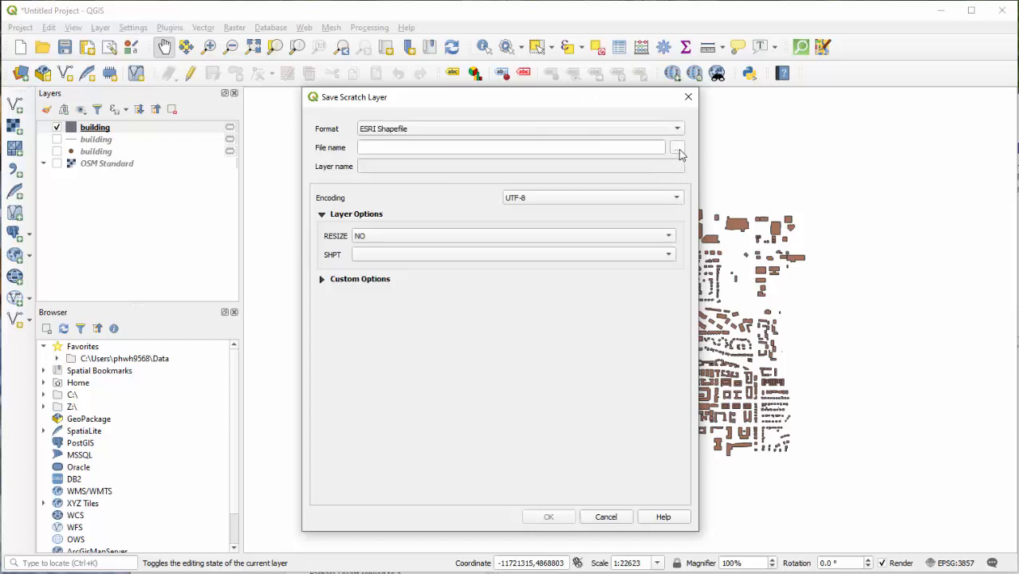
left_click(676, 147)
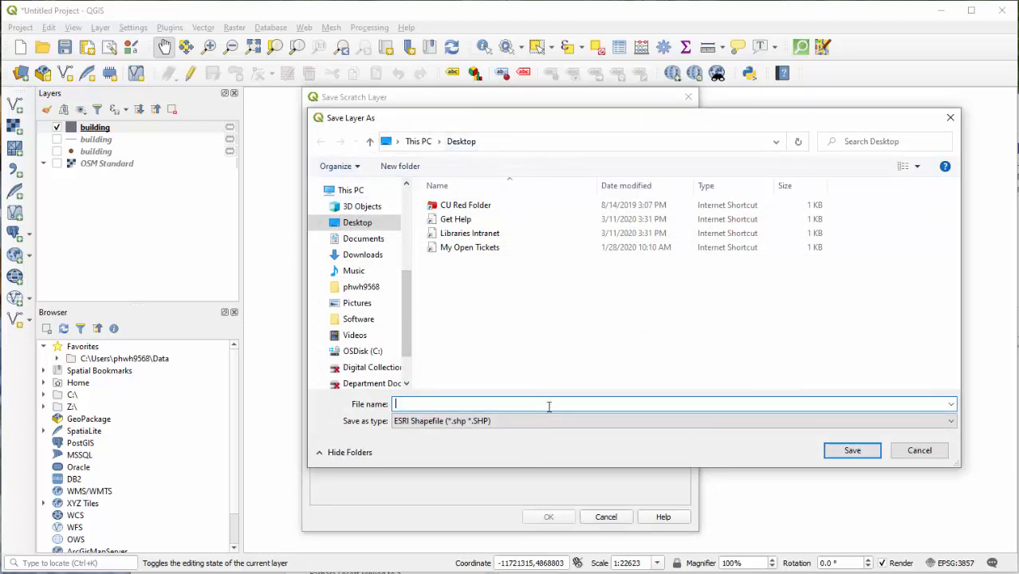
type("campusBuildings")
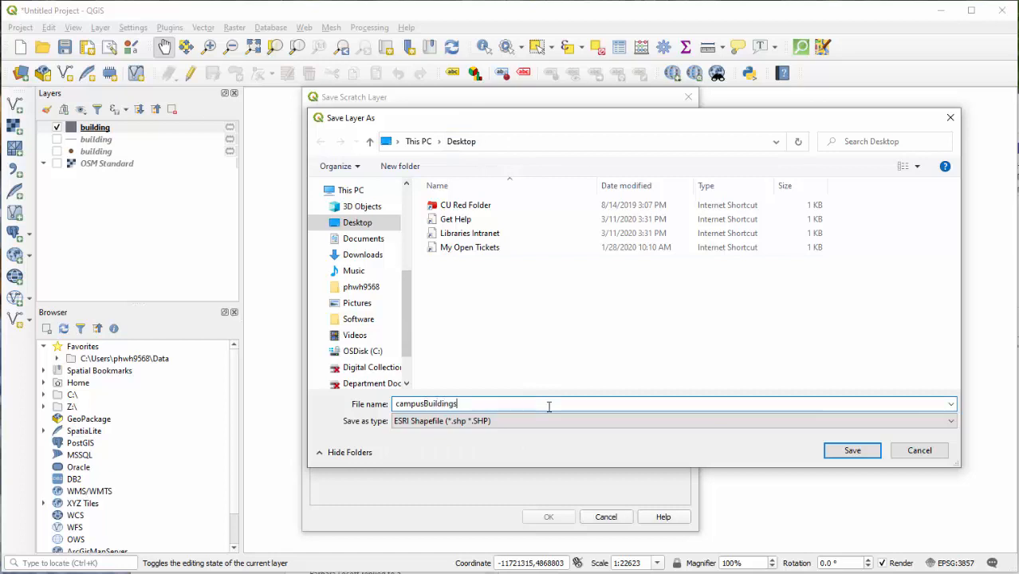
left_click(852, 450)
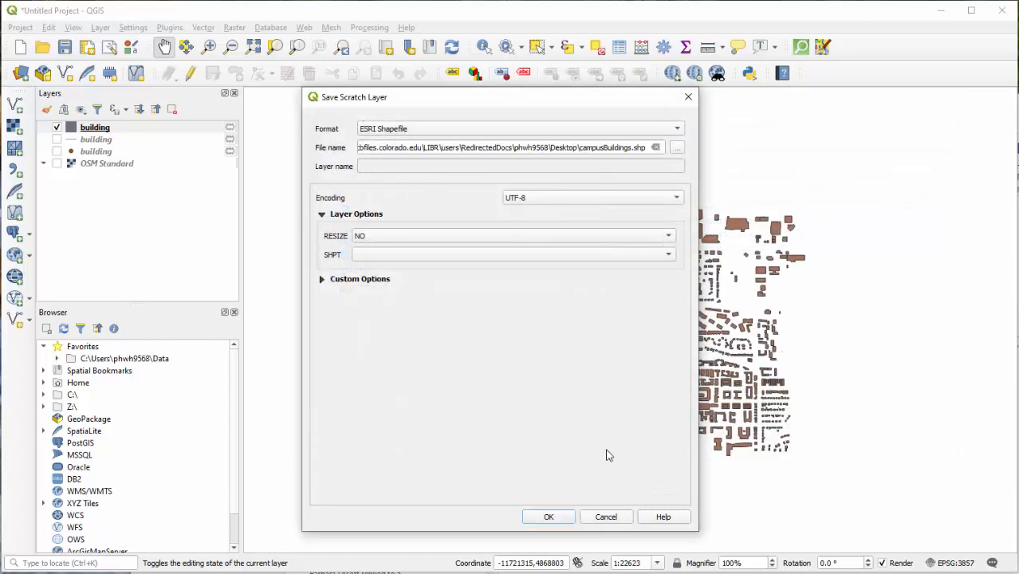
mouse_move(548, 516)
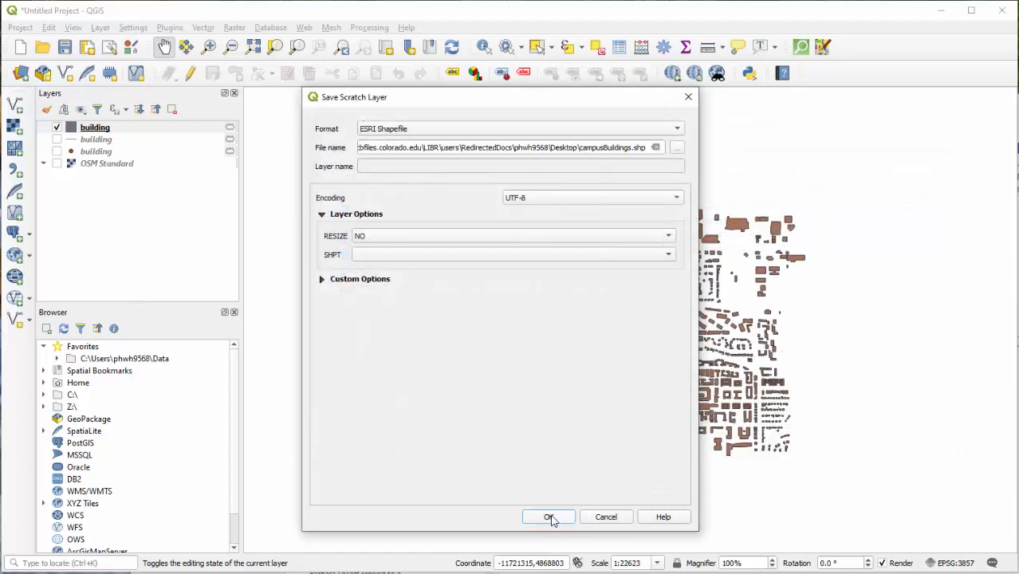
left_click(548, 517)
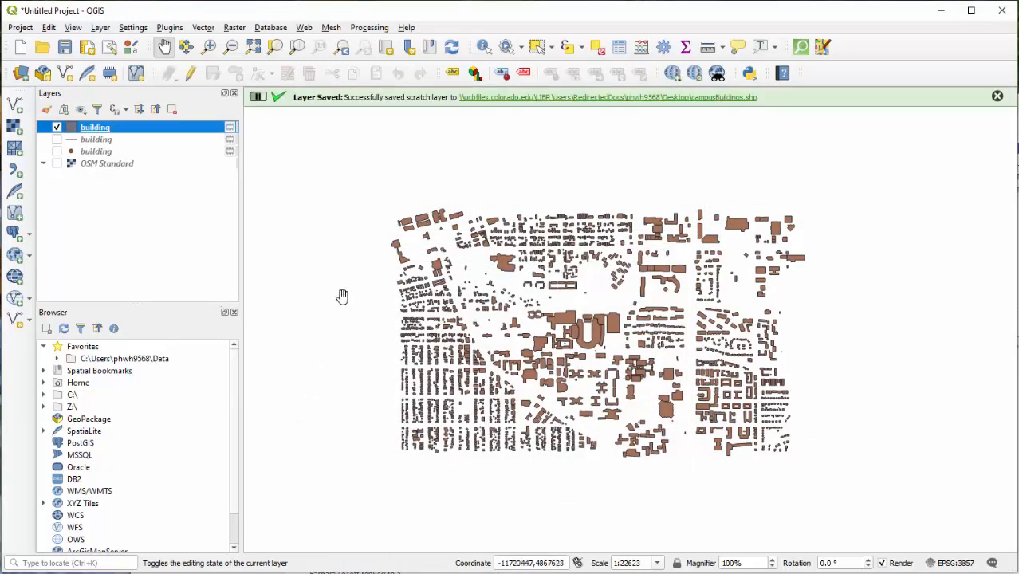
mouse_move(120, 127)
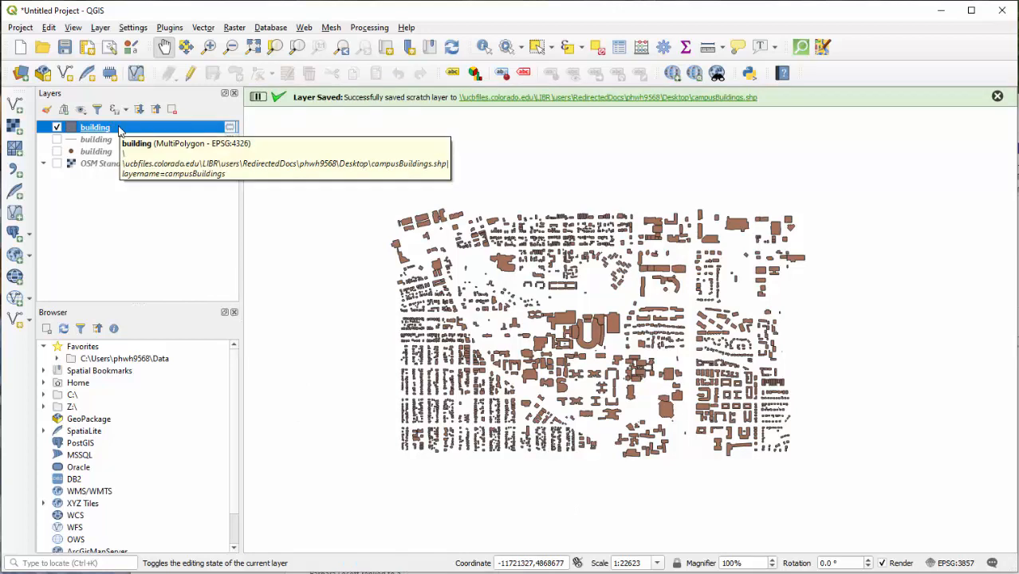